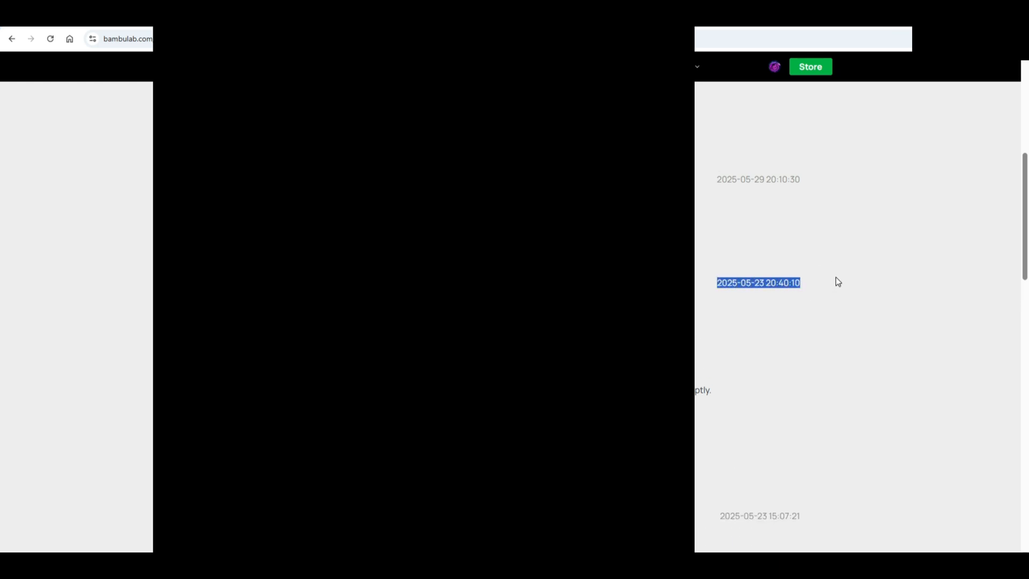
mouse_move(743, 202)
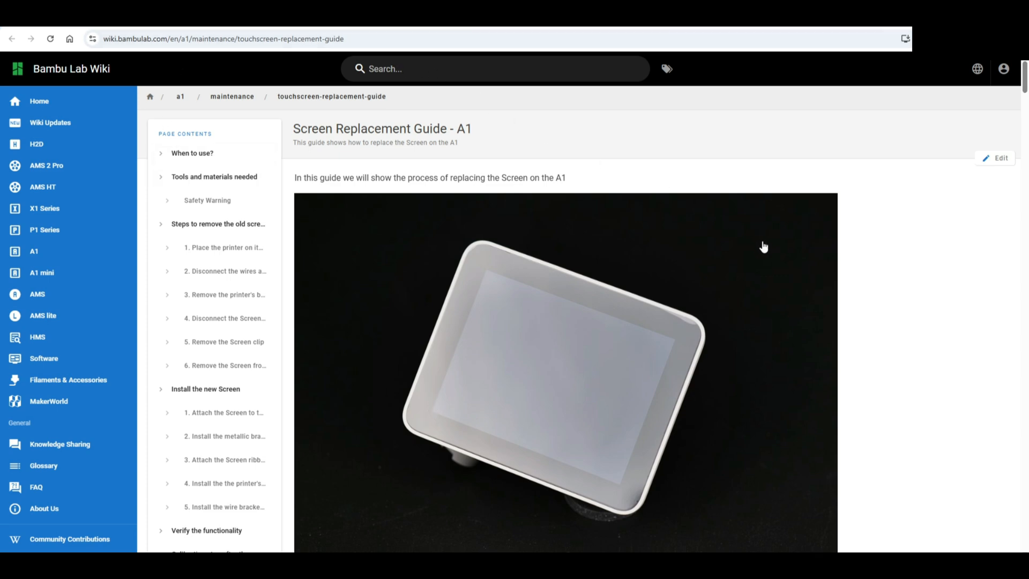
scroll("down", 3)
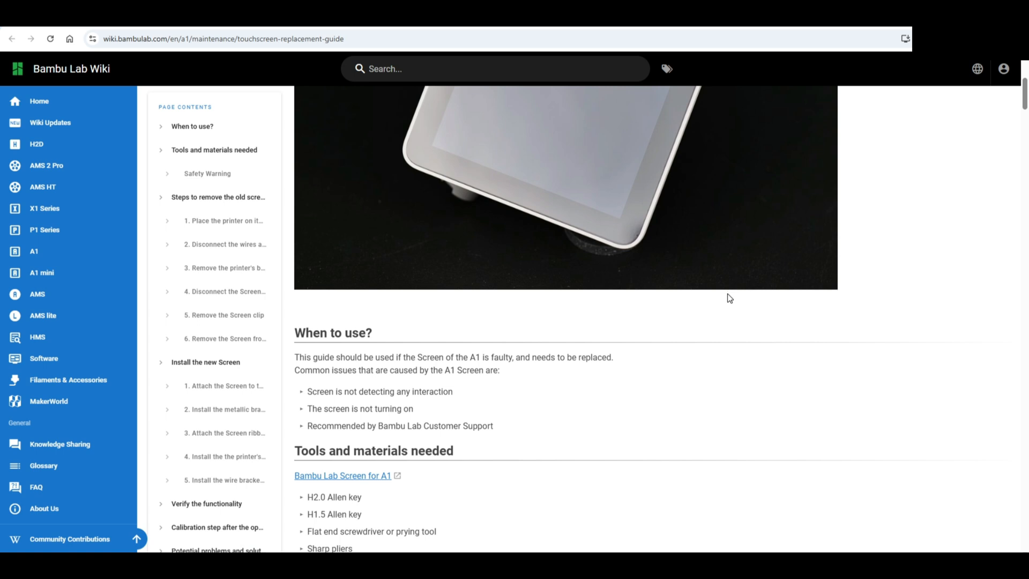
scroll("down", 3)
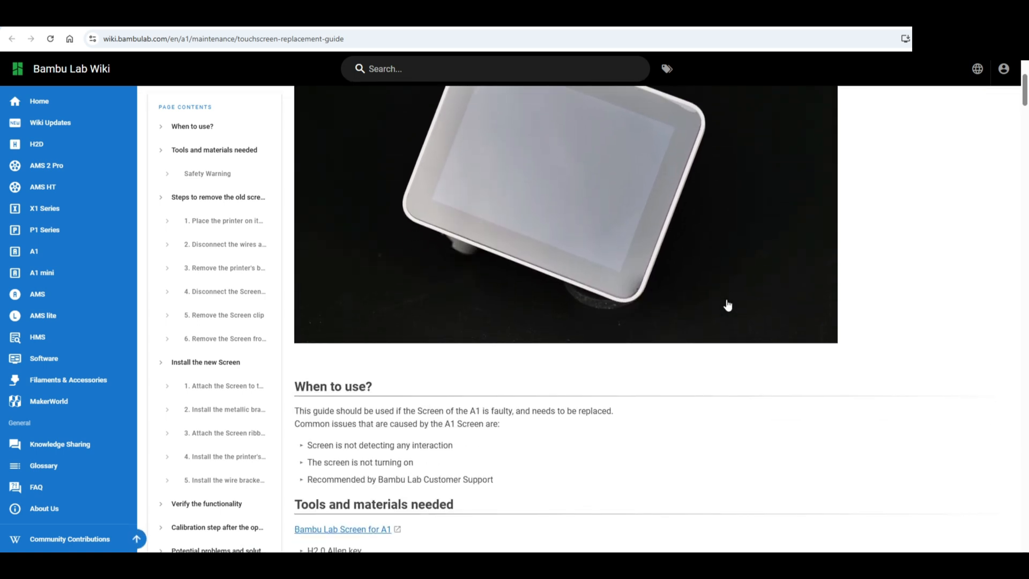
scroll("down", 3)
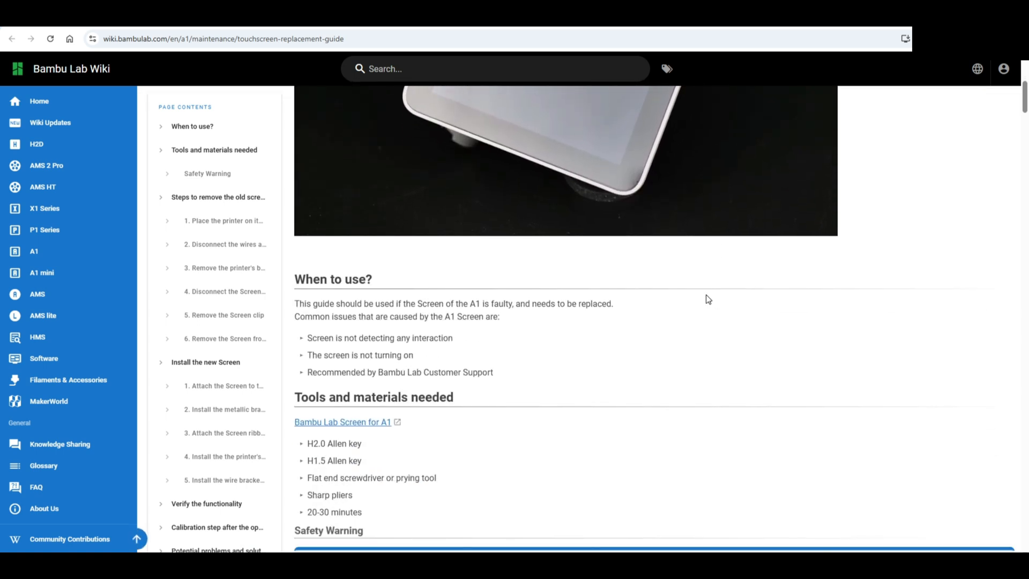
scroll("down", 3)
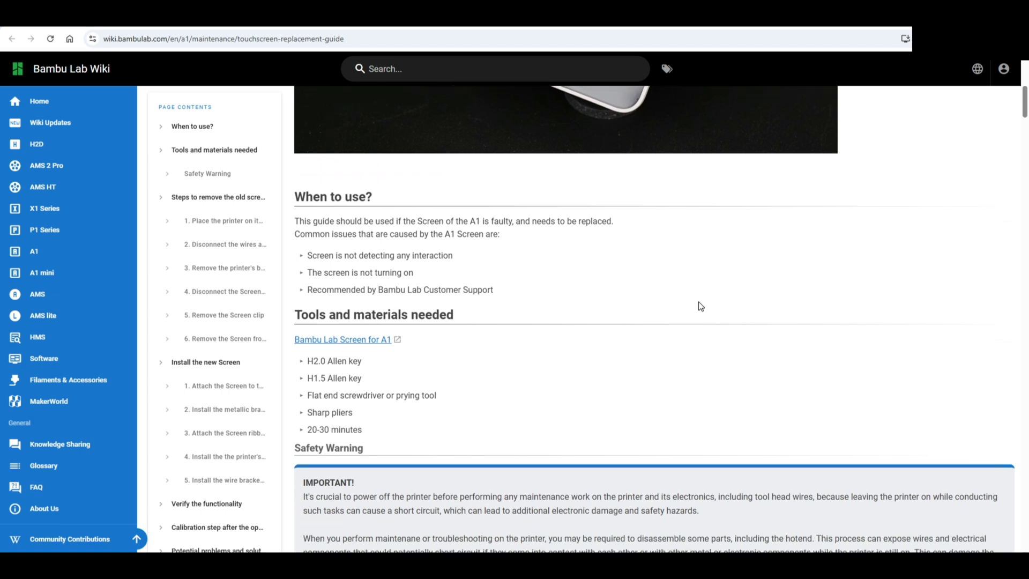
scroll("down", 3)
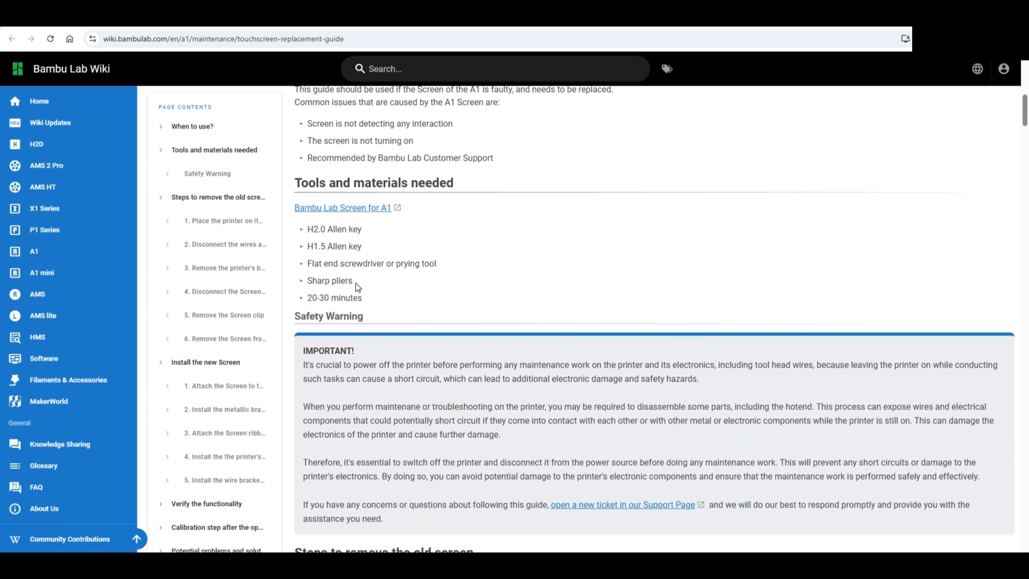
mouse_move(361, 292)
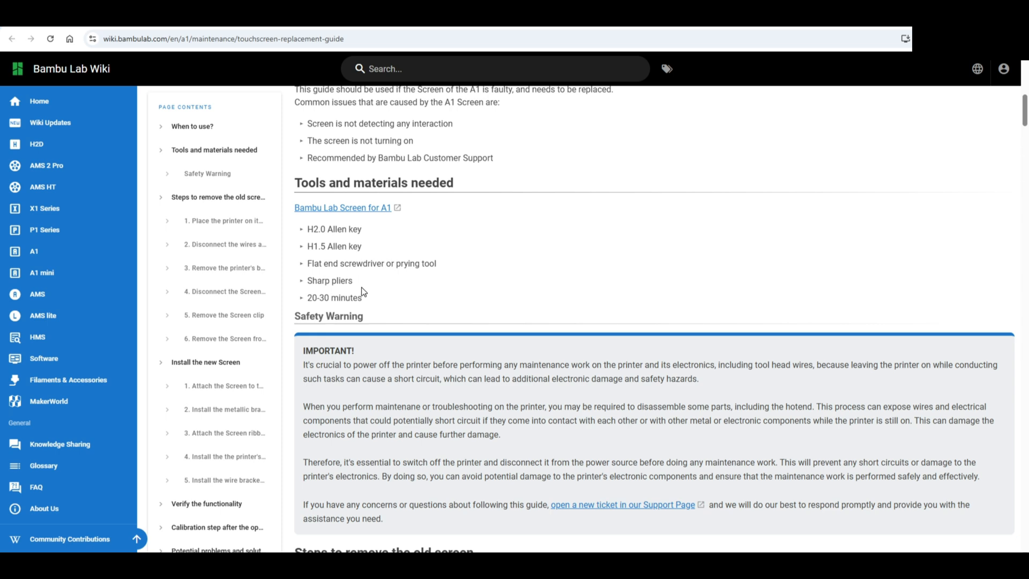
scroll("down", 3)
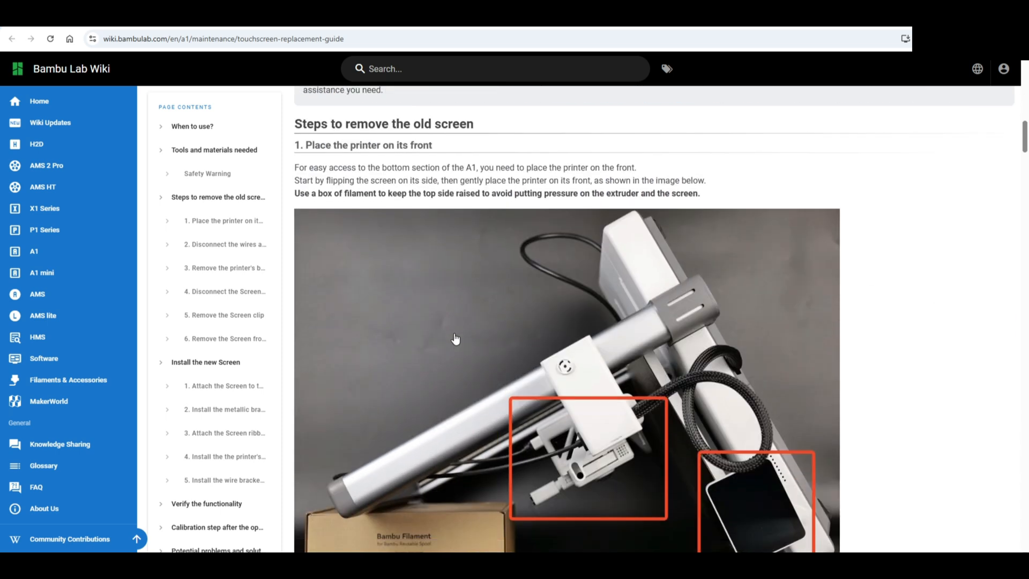
scroll("down", 3)
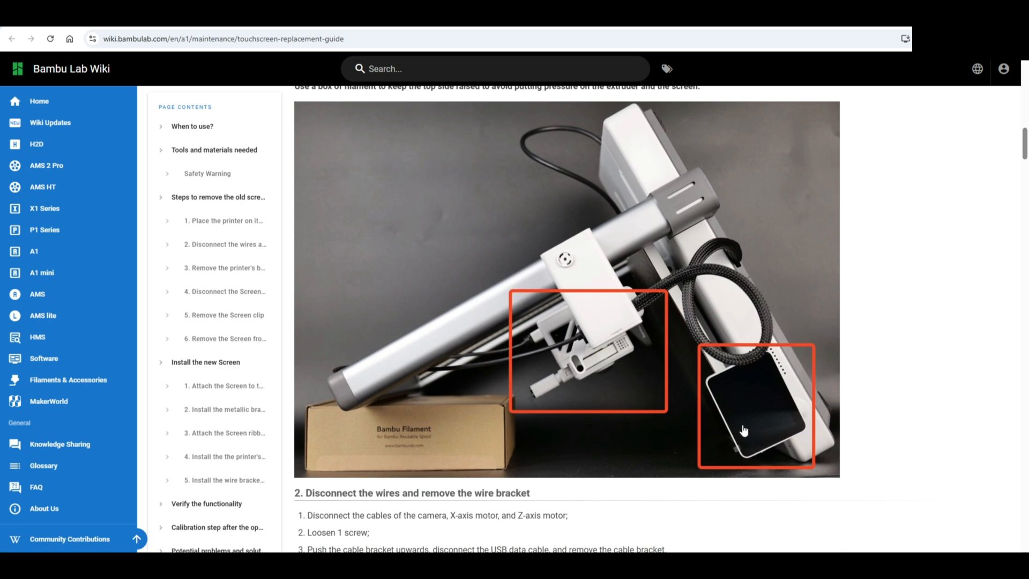
scroll("down", 3)
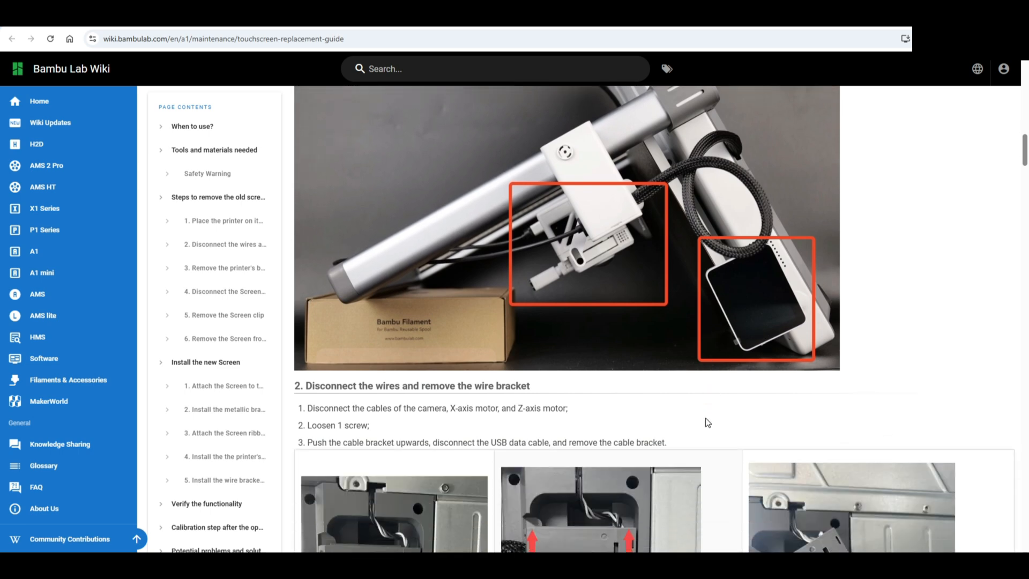
scroll("down", 3)
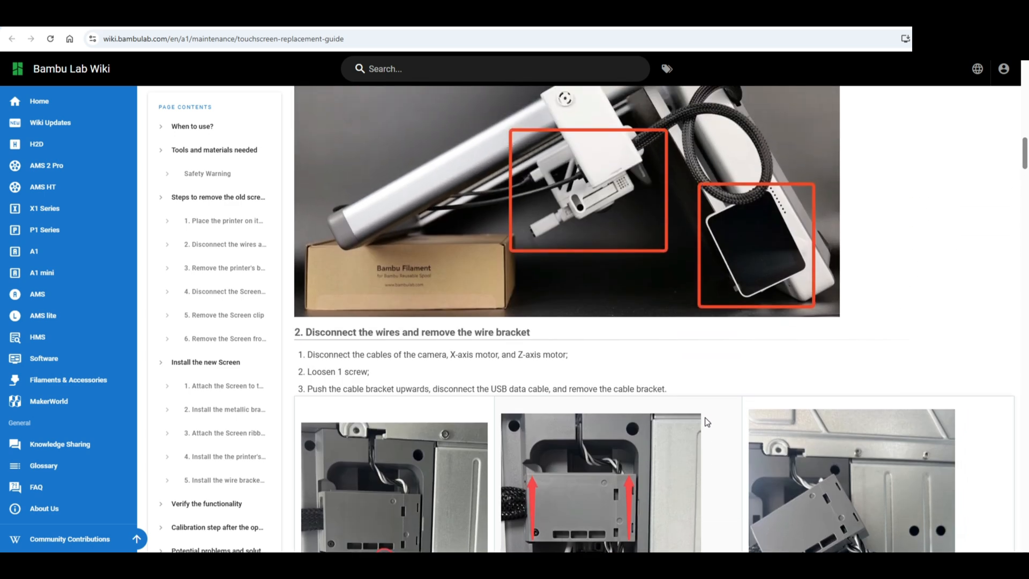
scroll("down", 3)
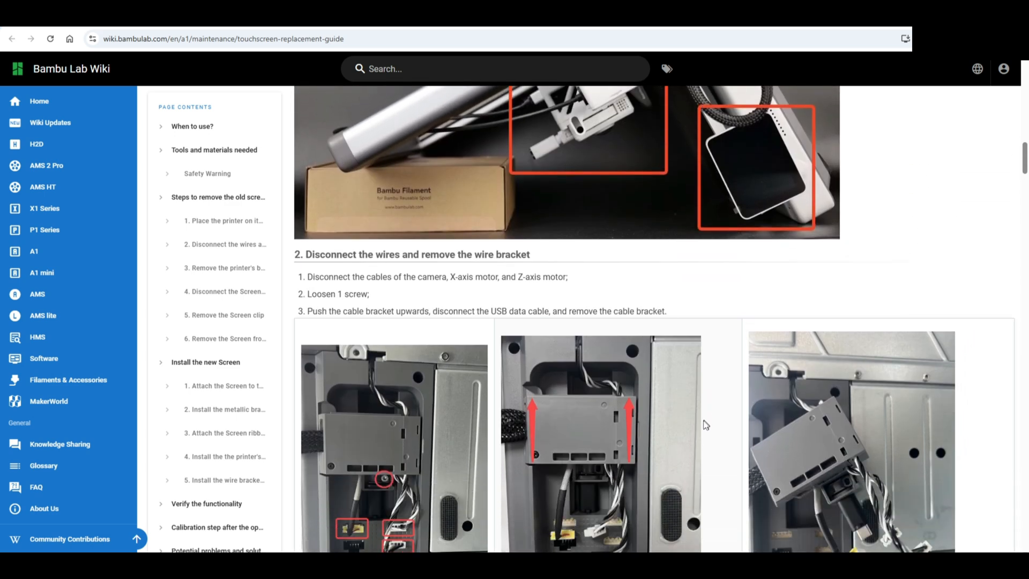
scroll("down", 3)
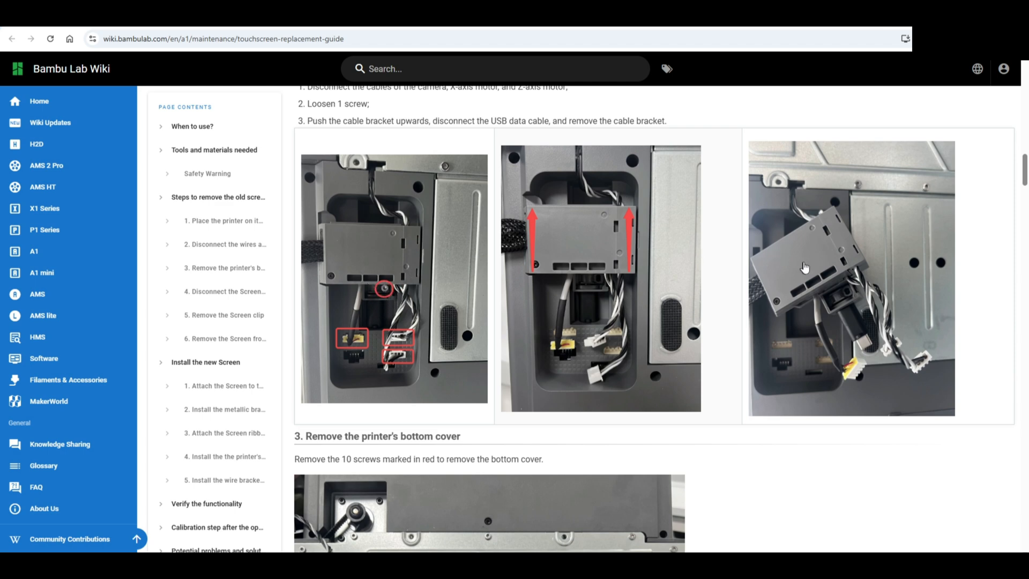
mouse_move(366, 344)
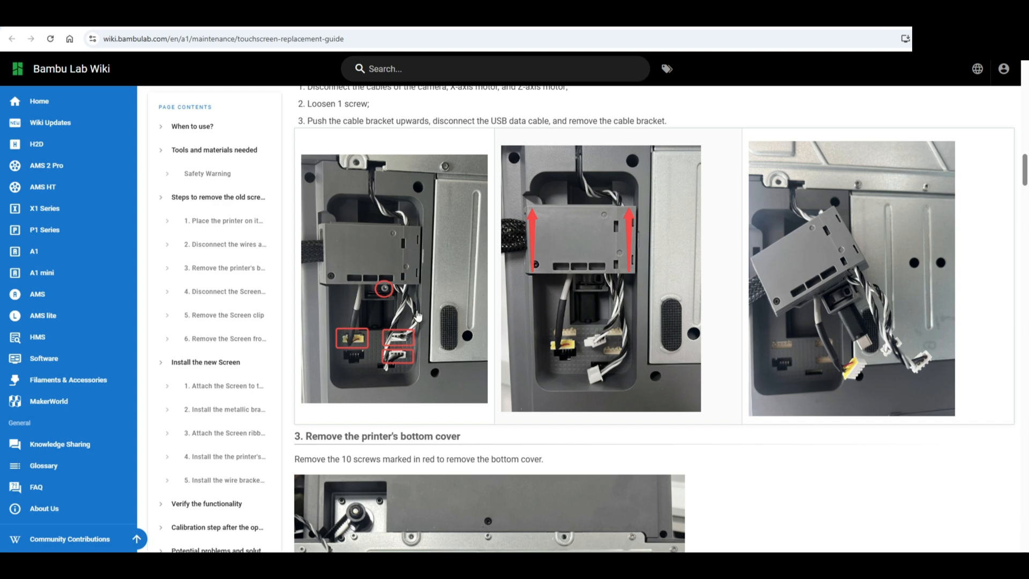
mouse_move(414, 313)
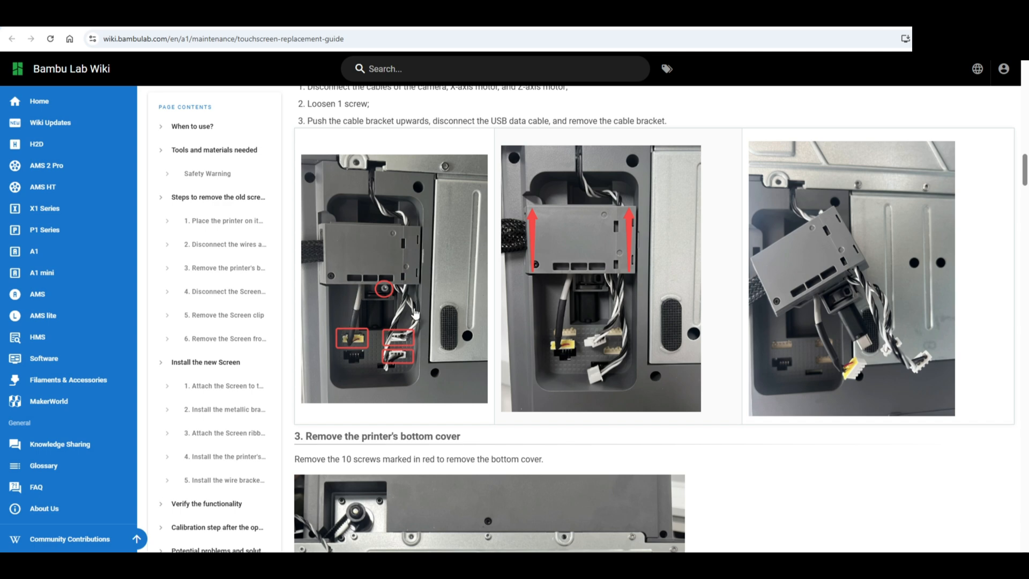
mouse_move(578, 350)
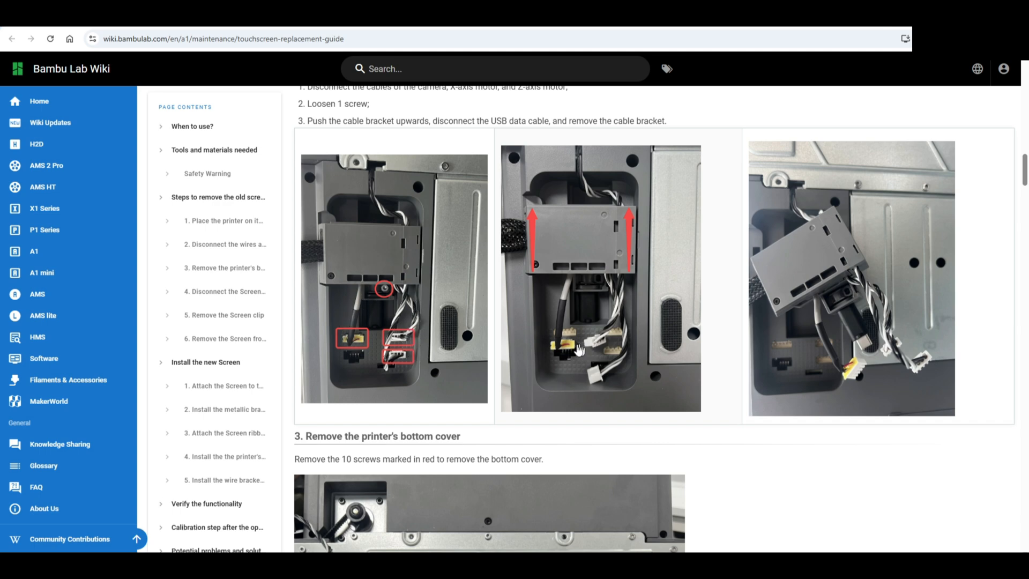
mouse_move(590, 341)
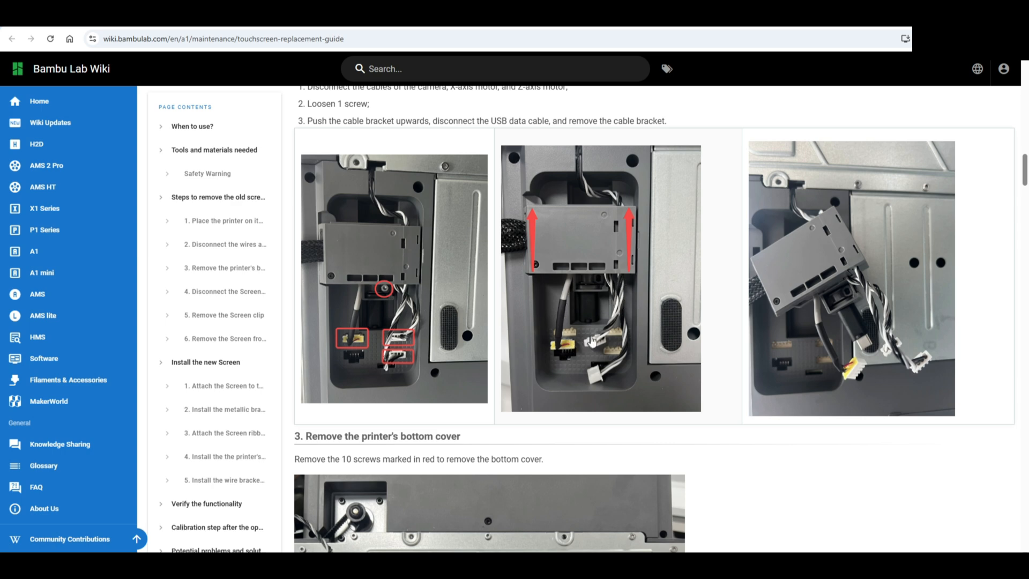
mouse_move(846, 288)
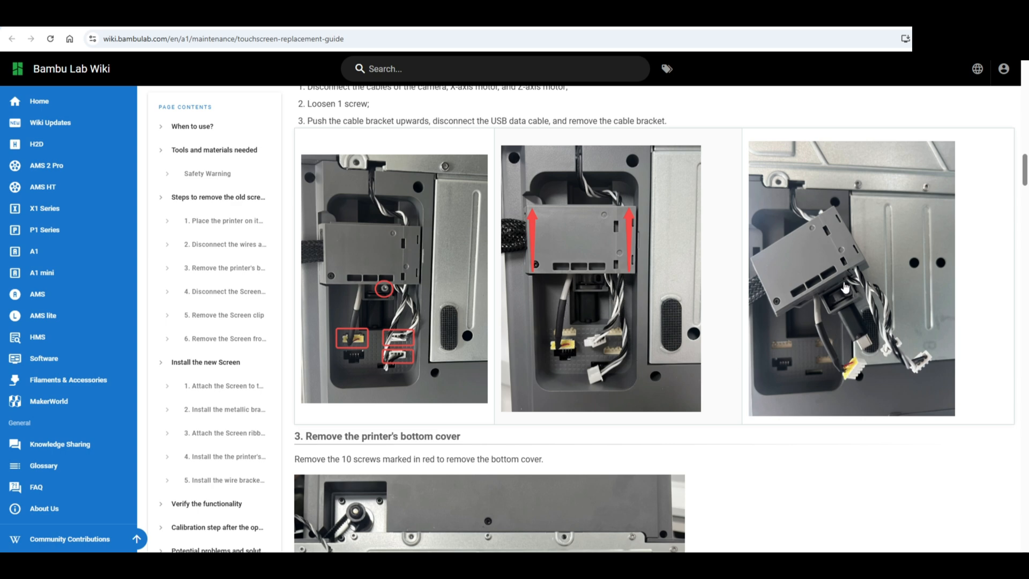
mouse_move(851, 306)
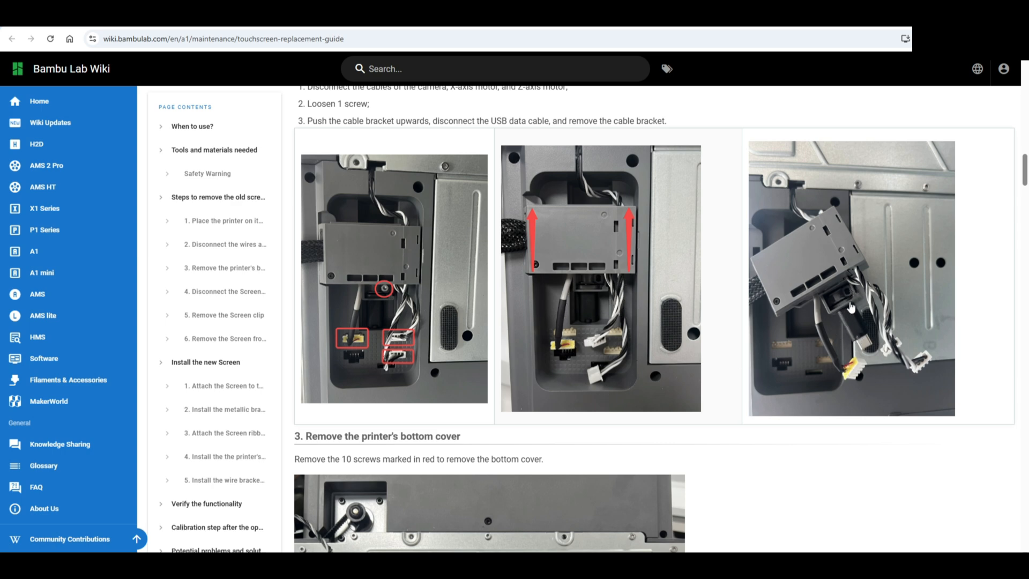
mouse_move(819, 254)
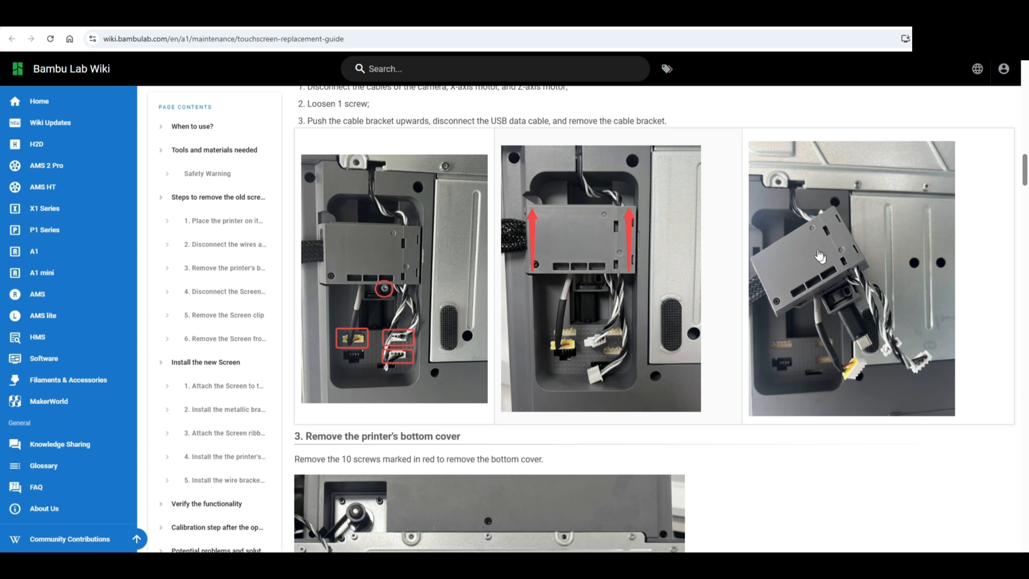
scroll("down", 3)
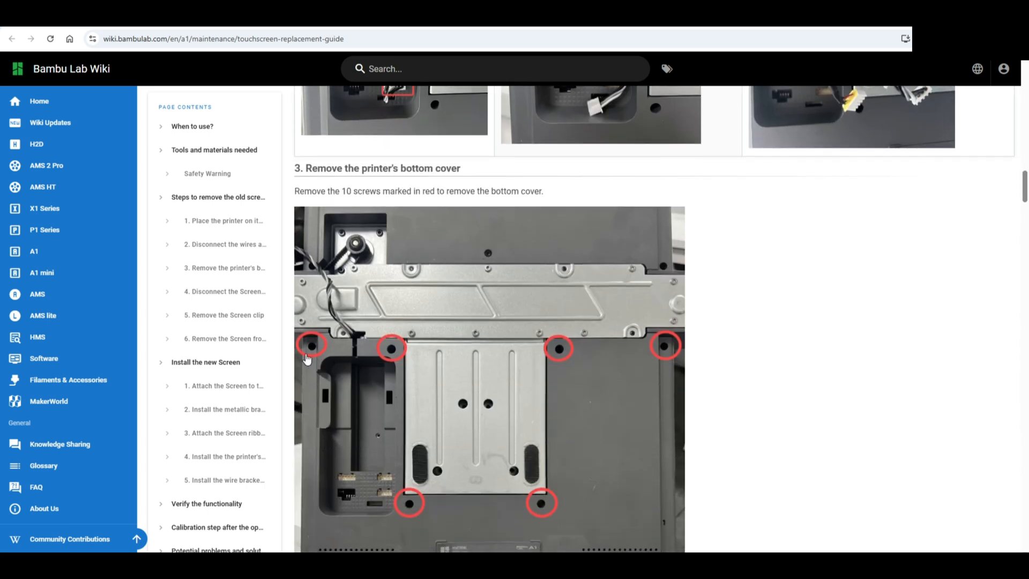
mouse_move(571, 348)
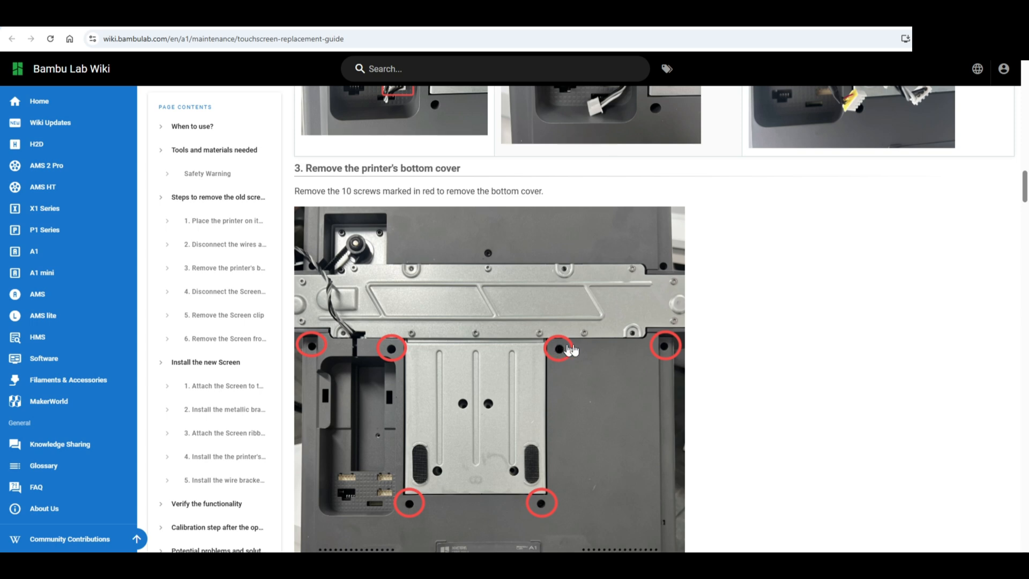
mouse_move(406, 506)
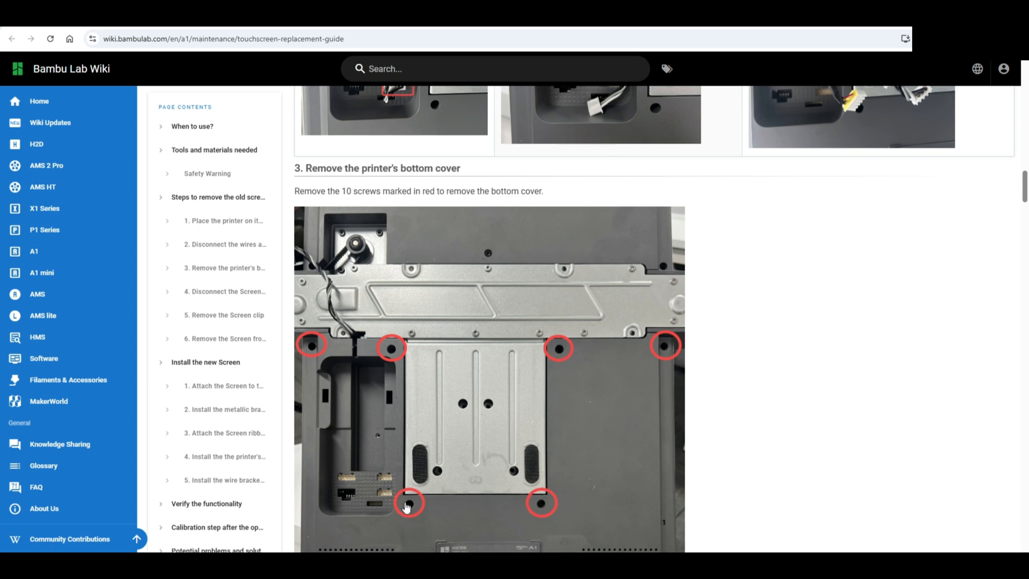
mouse_move(394, 358)
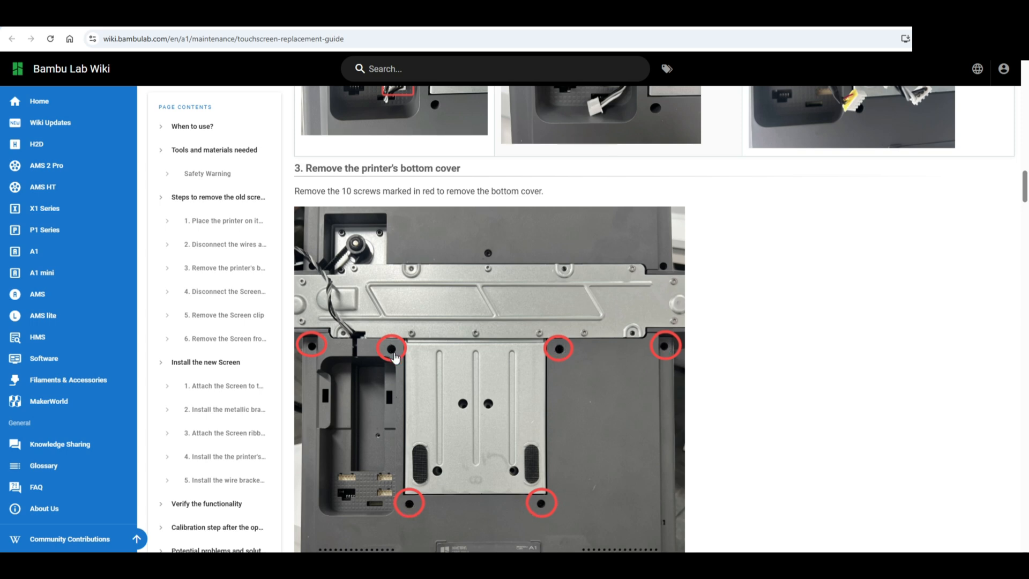
scroll("down", 3)
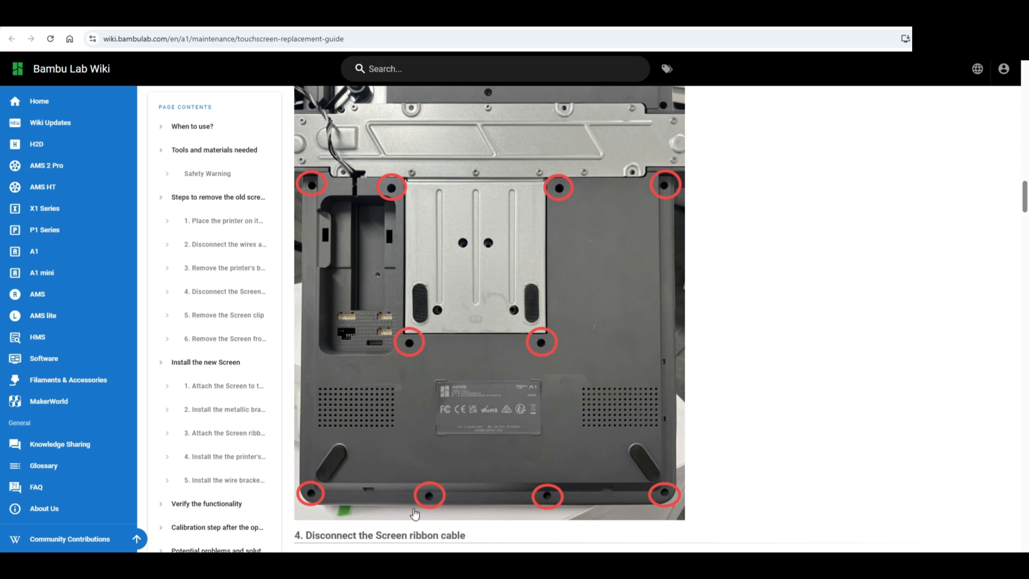
mouse_move(457, 298)
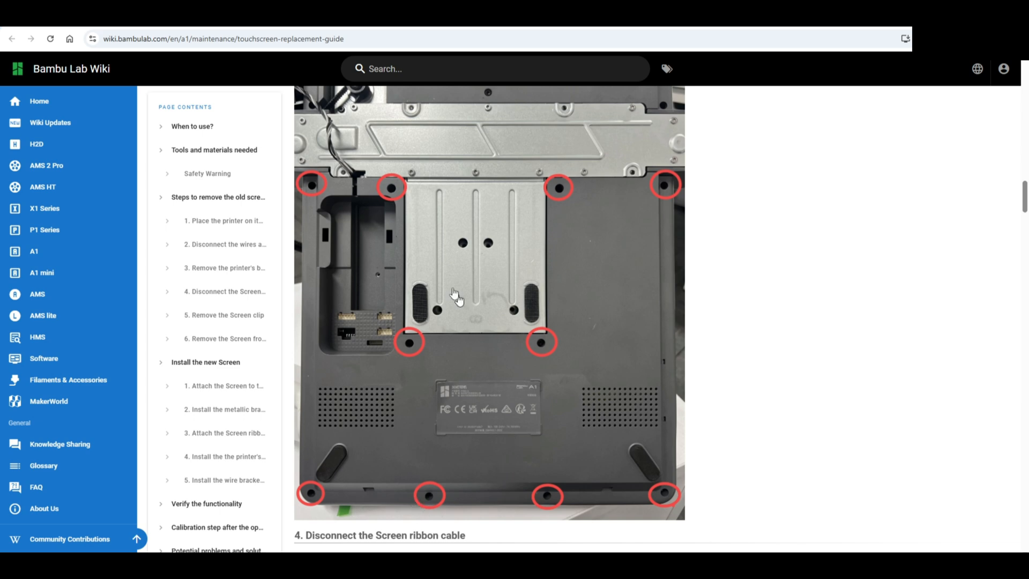
mouse_move(401, 191)
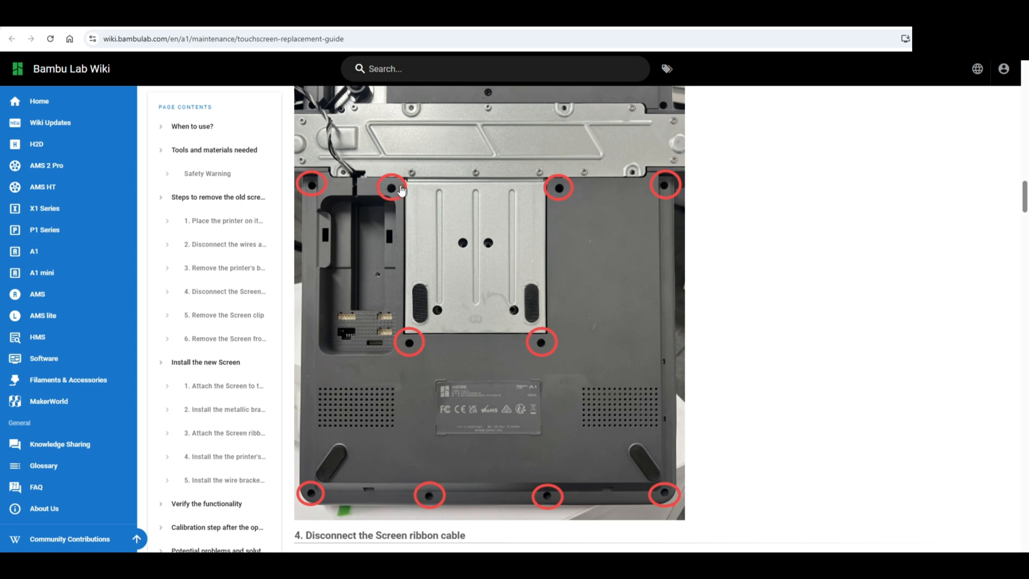
mouse_move(566, 193)
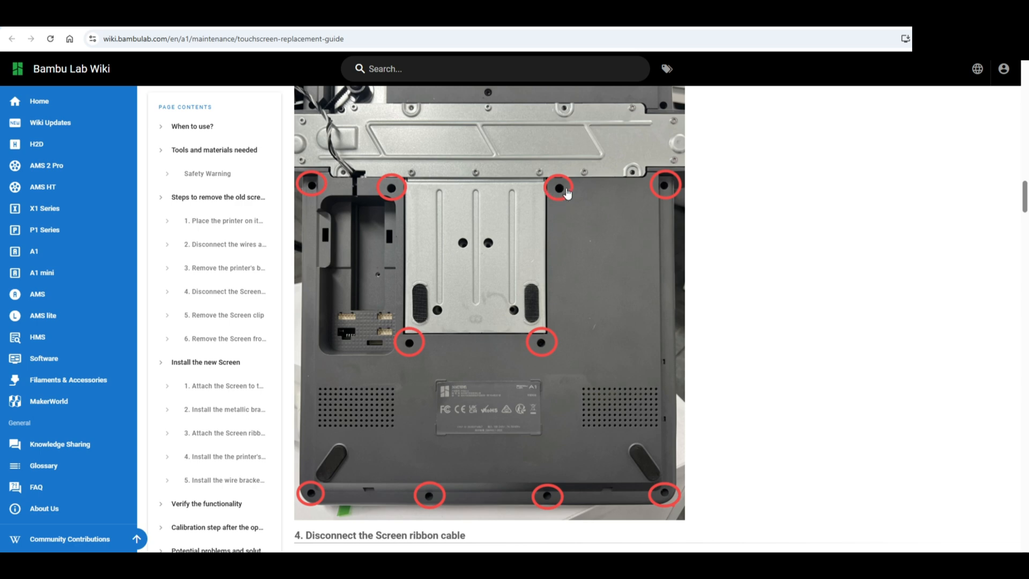
scroll("down", 3)
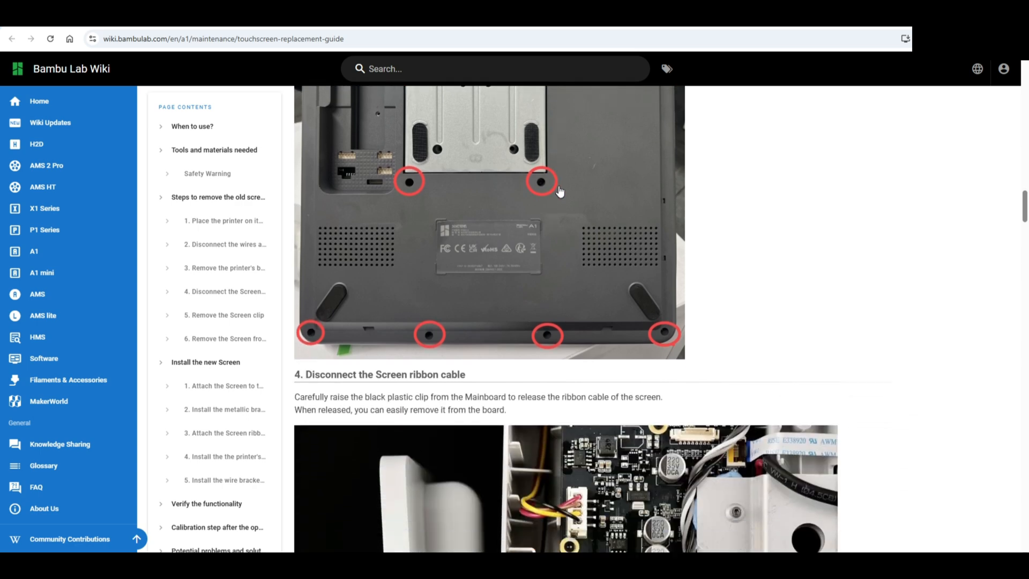
scroll("down", 3)
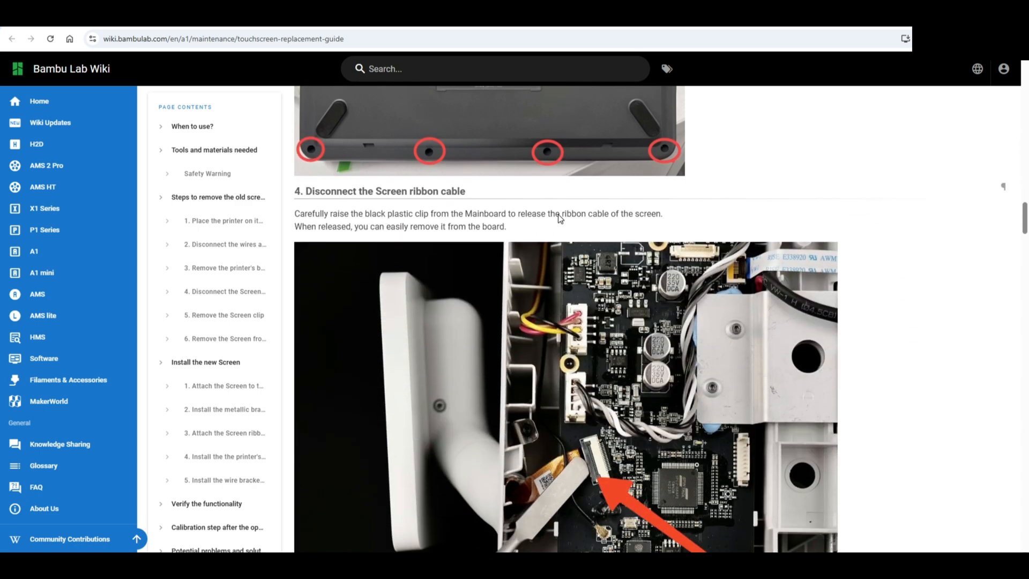
scroll("up", 3)
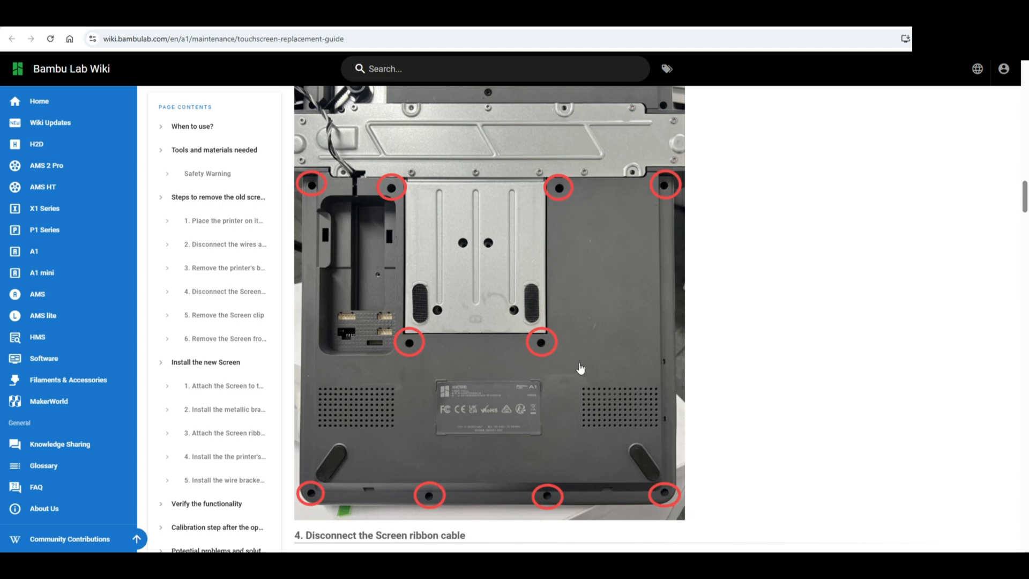
scroll("down", 3)
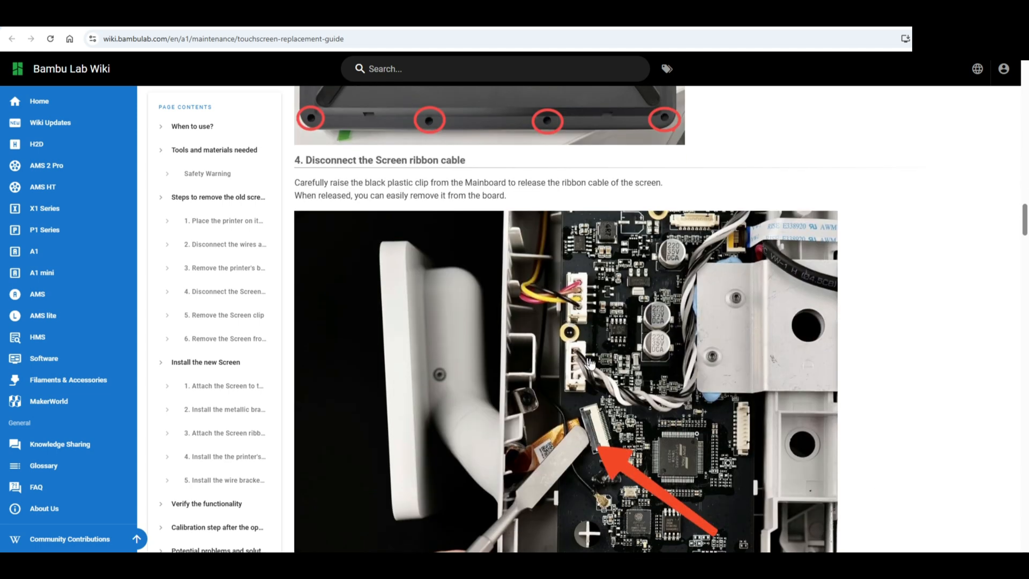
scroll("down", 3)
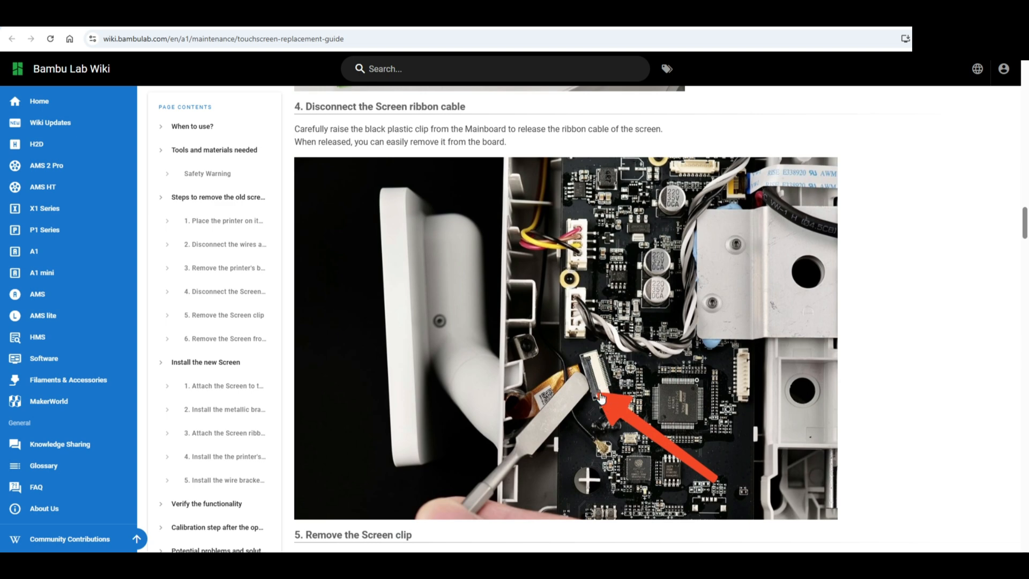
scroll("down", 3)
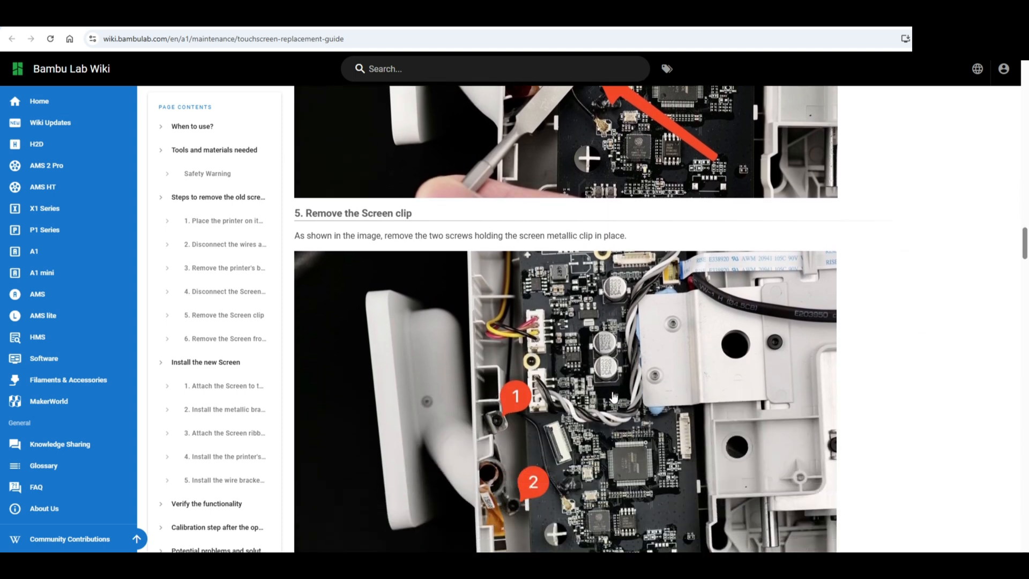
scroll("down", 3)
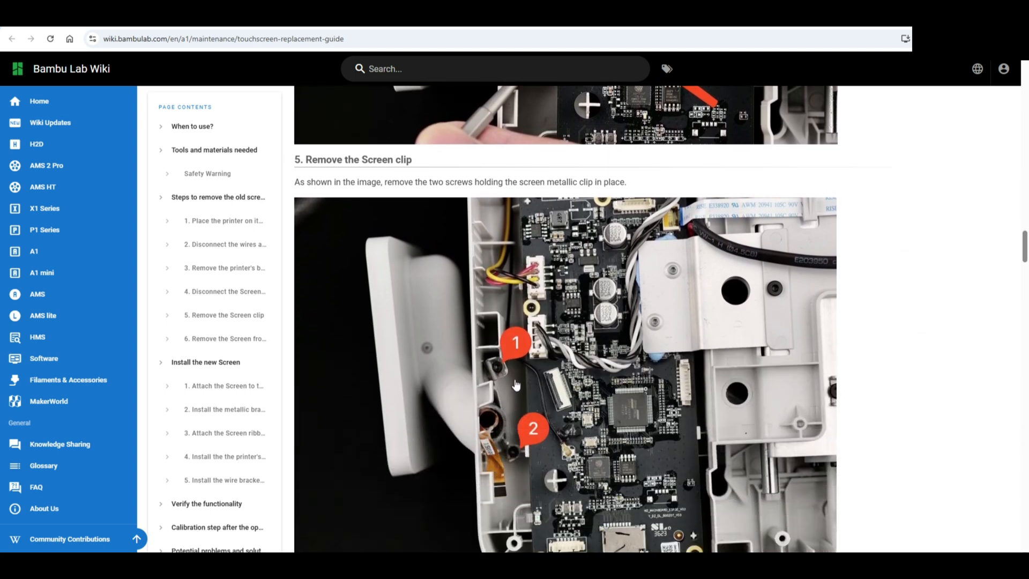
mouse_move(520, 457)
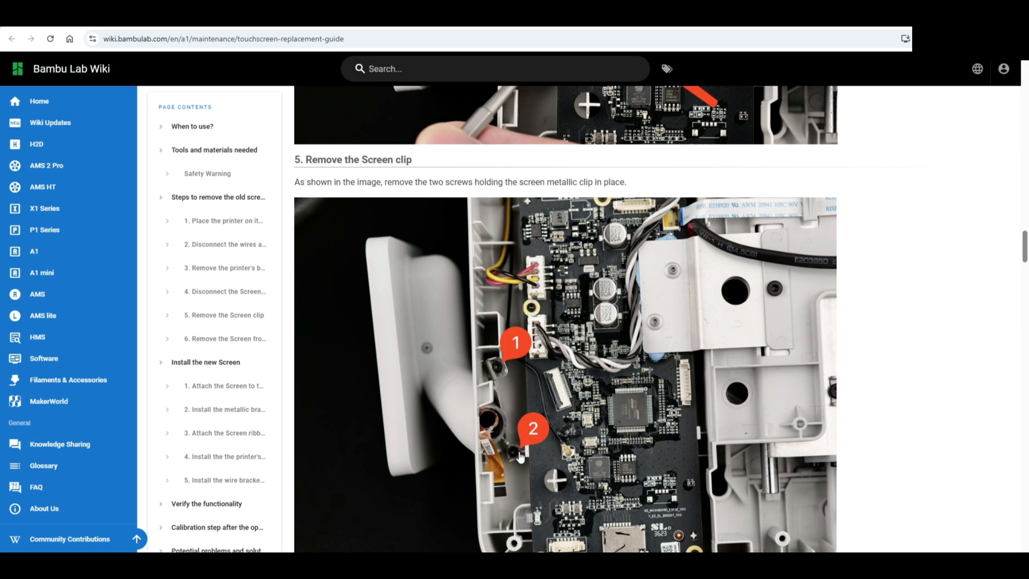
scroll("down", 3)
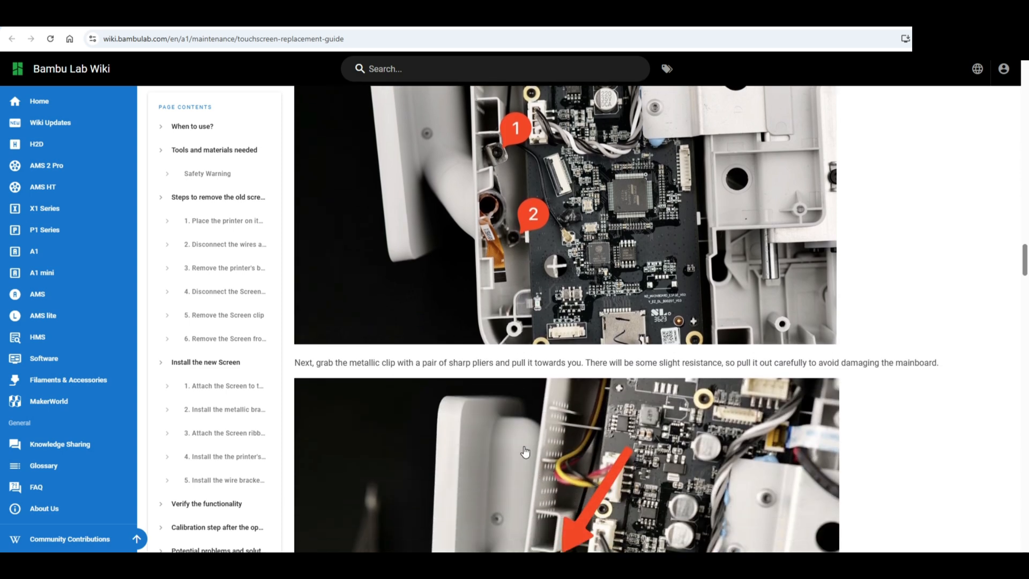
scroll("down", 3)
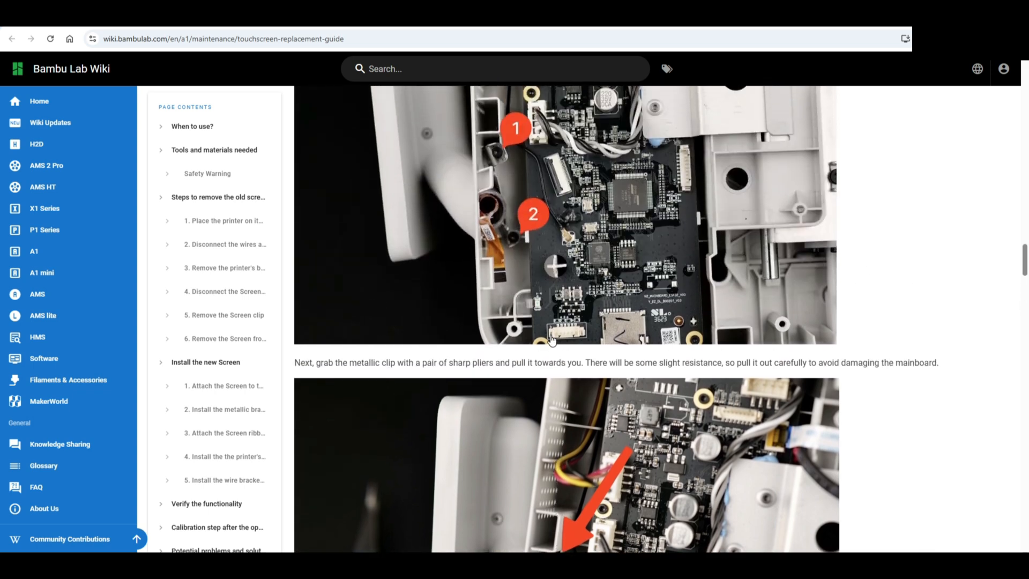
scroll("down", 3)
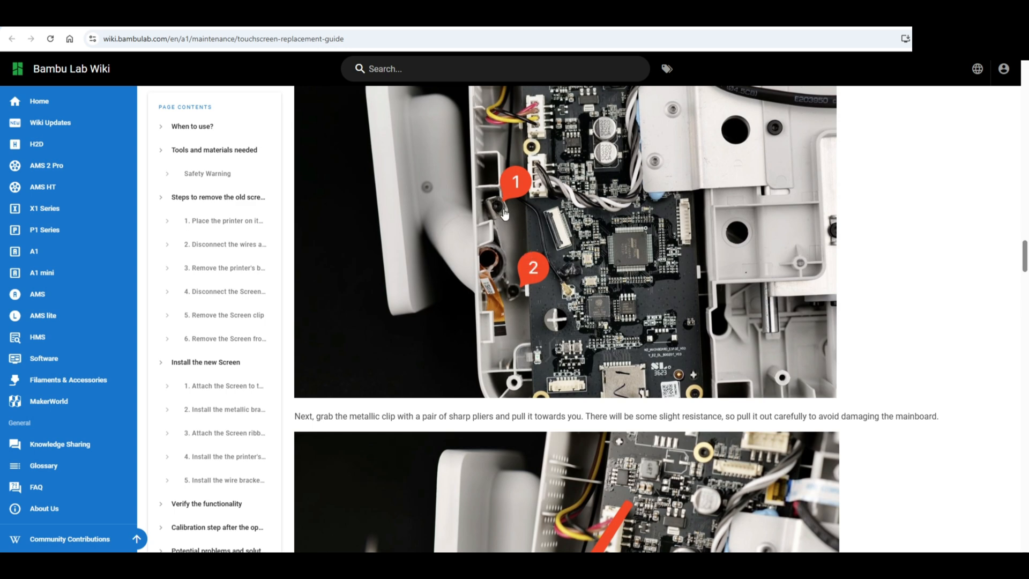
mouse_move(498, 236)
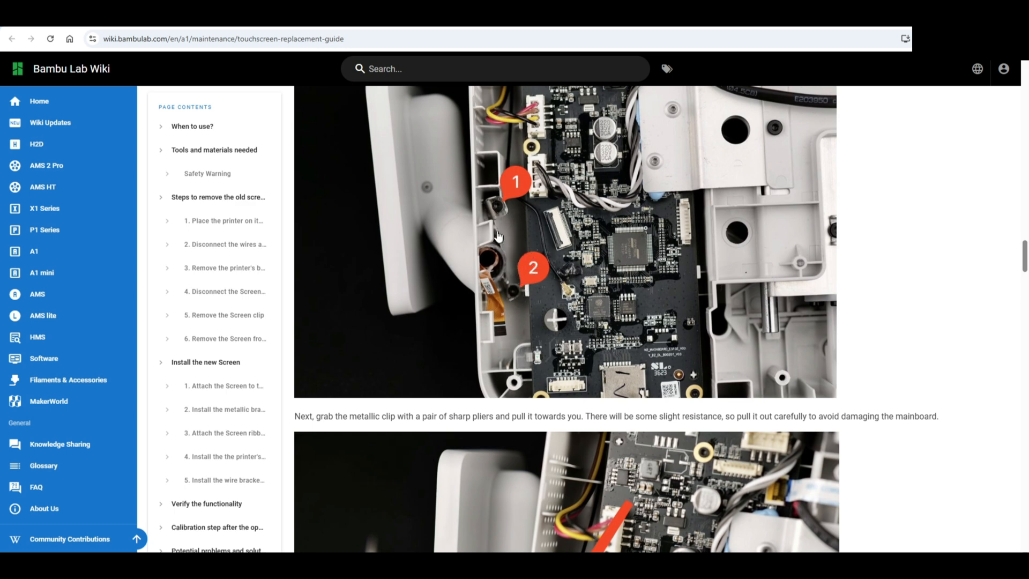
mouse_move(491, 287)
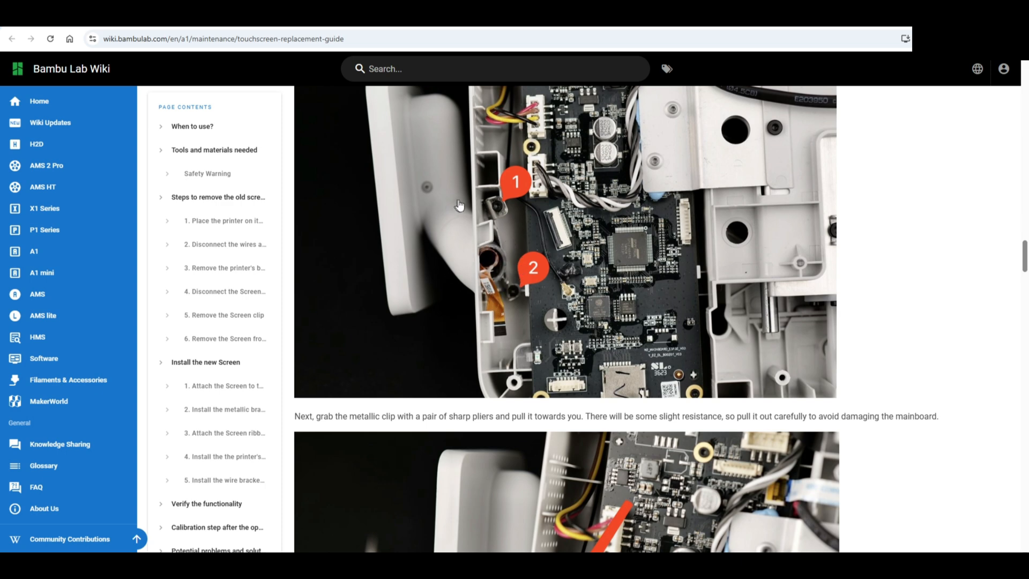
mouse_move(494, 222)
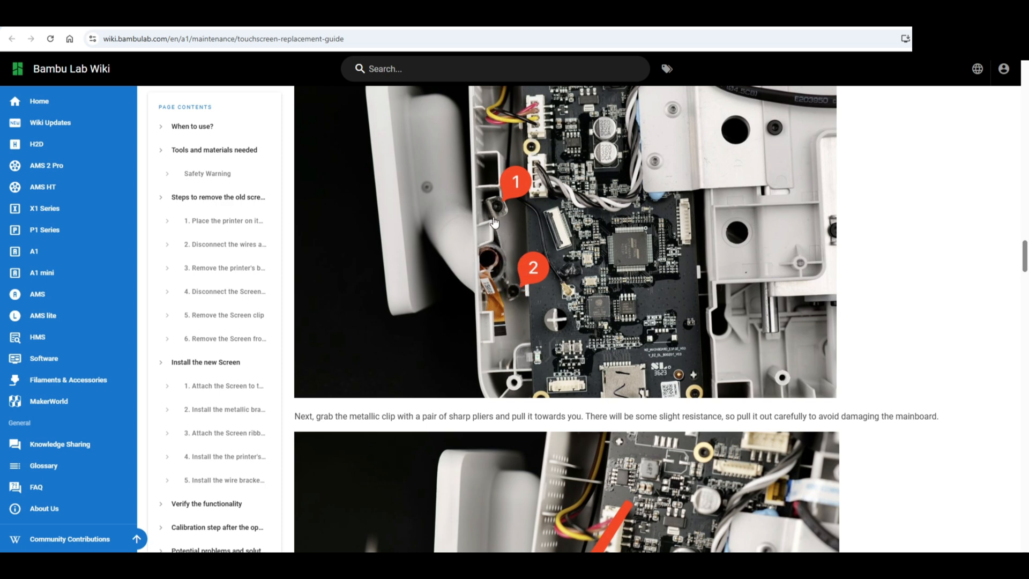
scroll("down", 3)
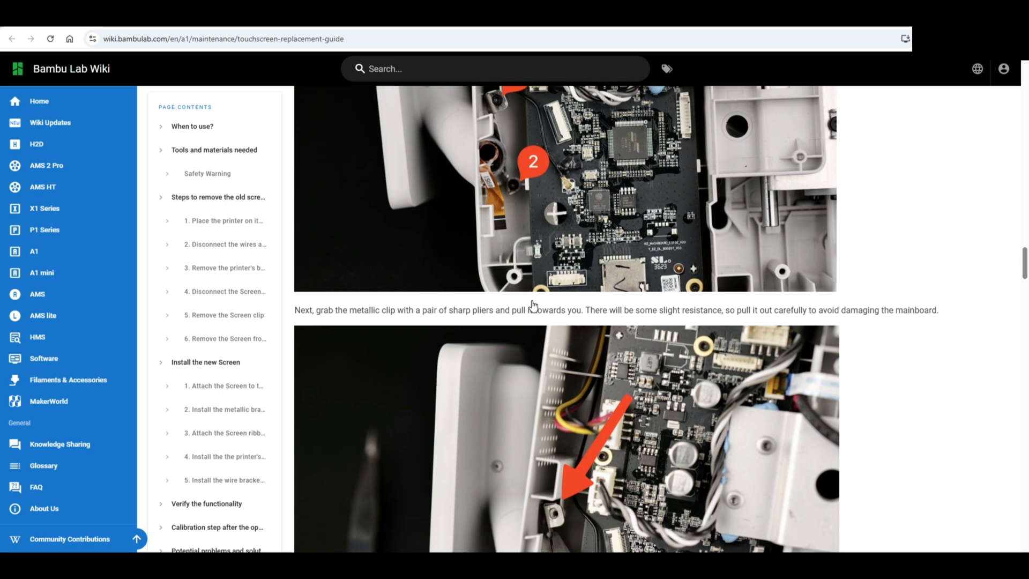
scroll("down", 3)
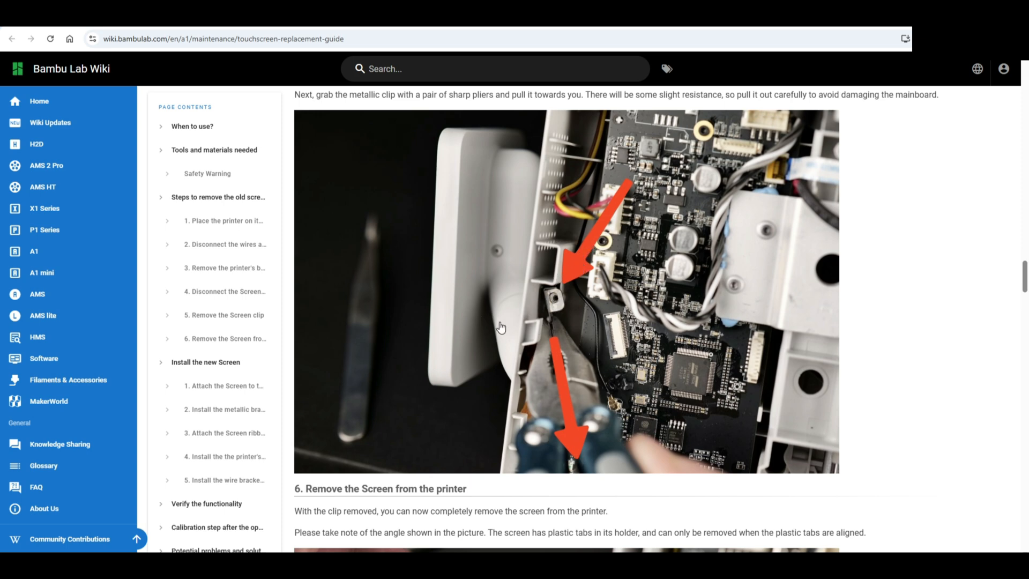
scroll("down", 3)
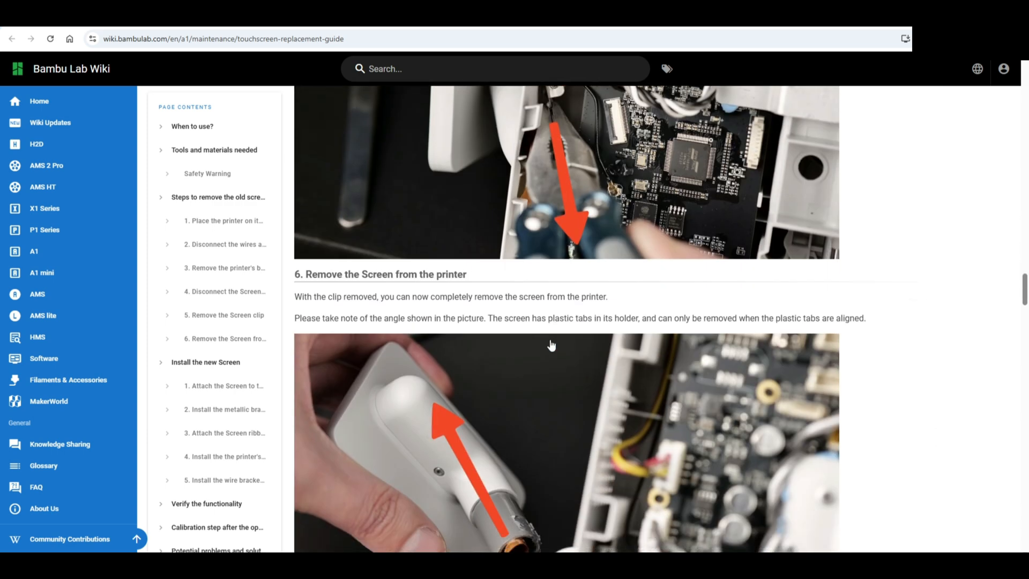
scroll("down", 3)
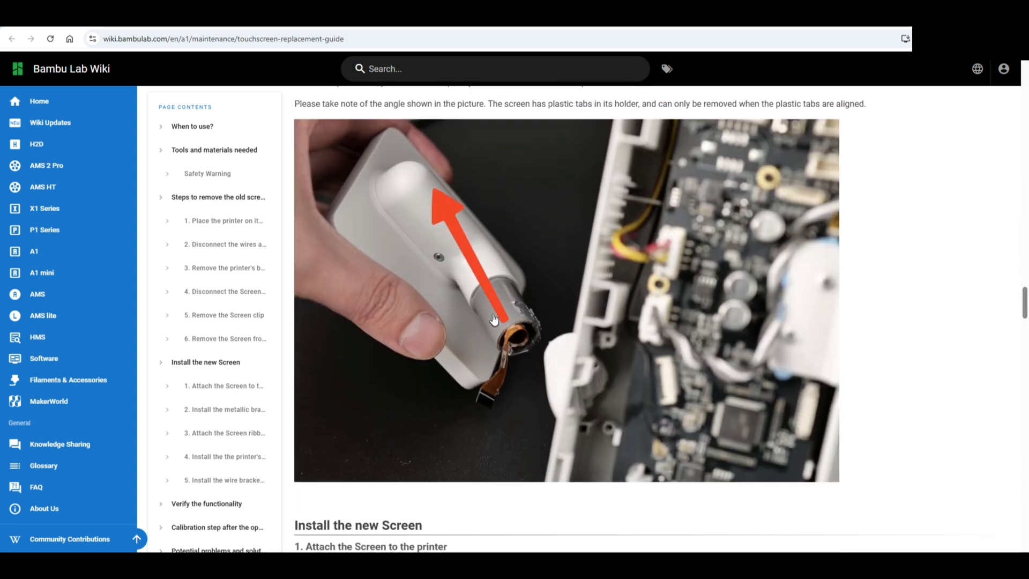
mouse_move(523, 350)
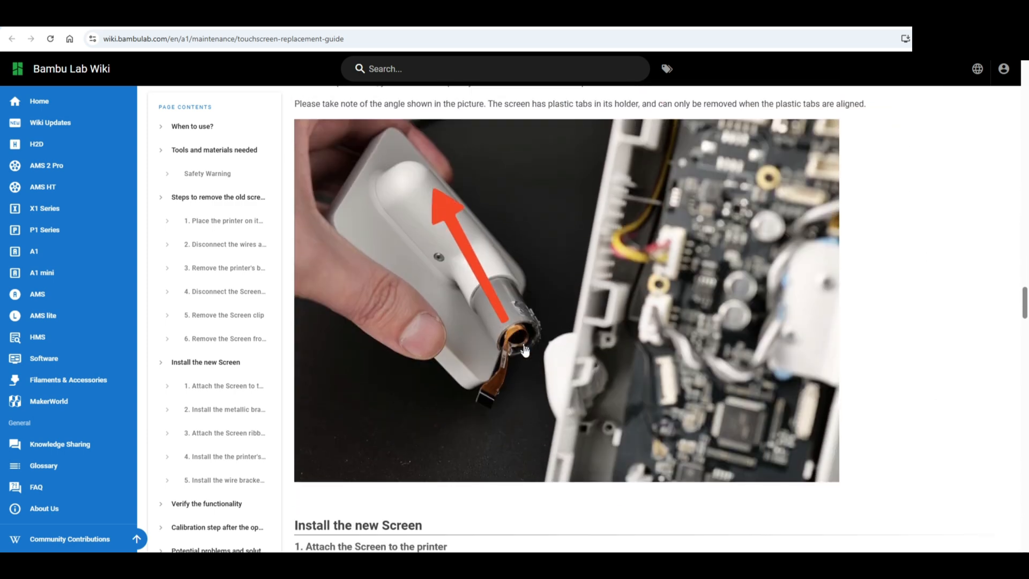
scroll("down", 3)
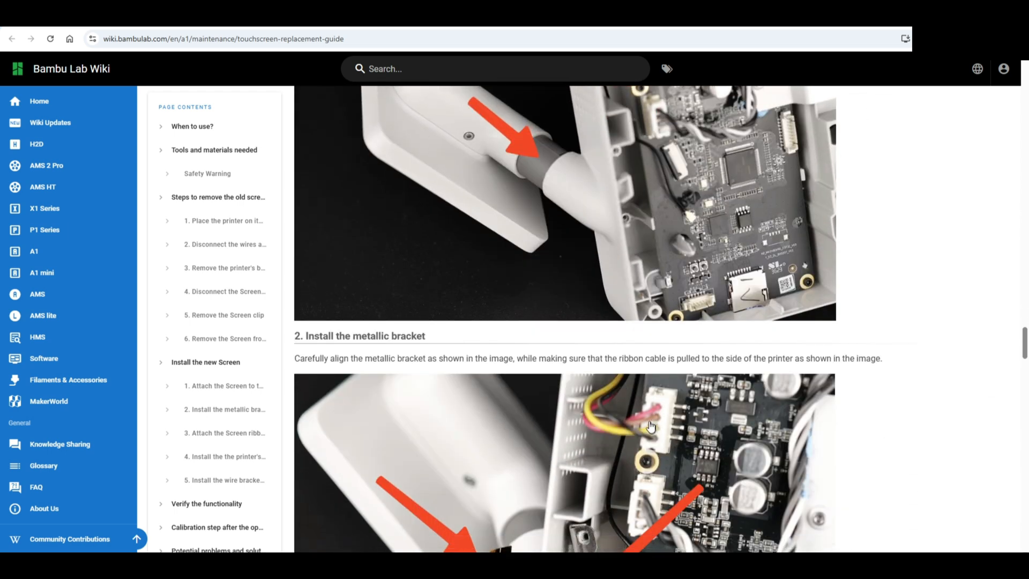
scroll("down", 3)
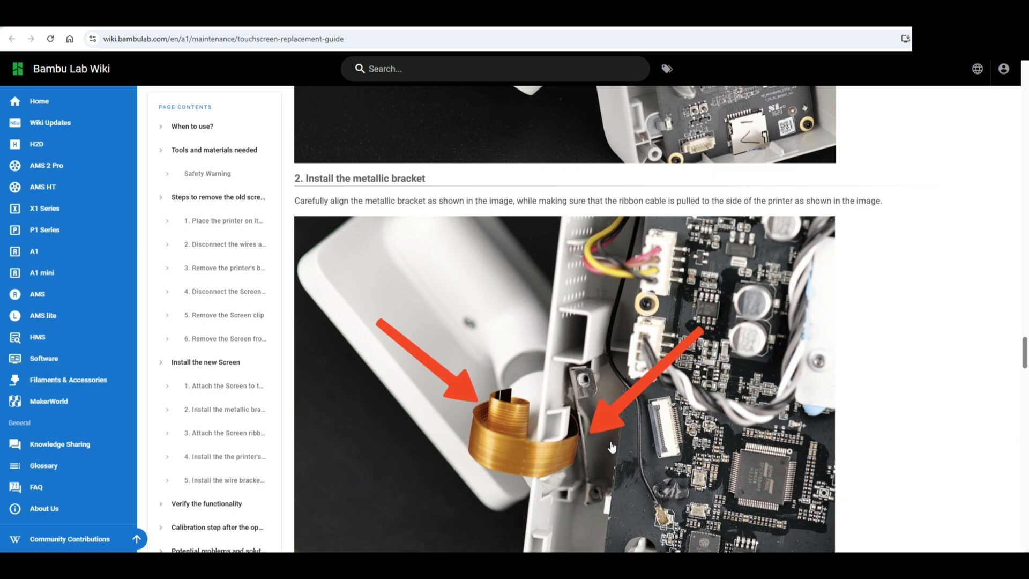
mouse_move(611, 446)
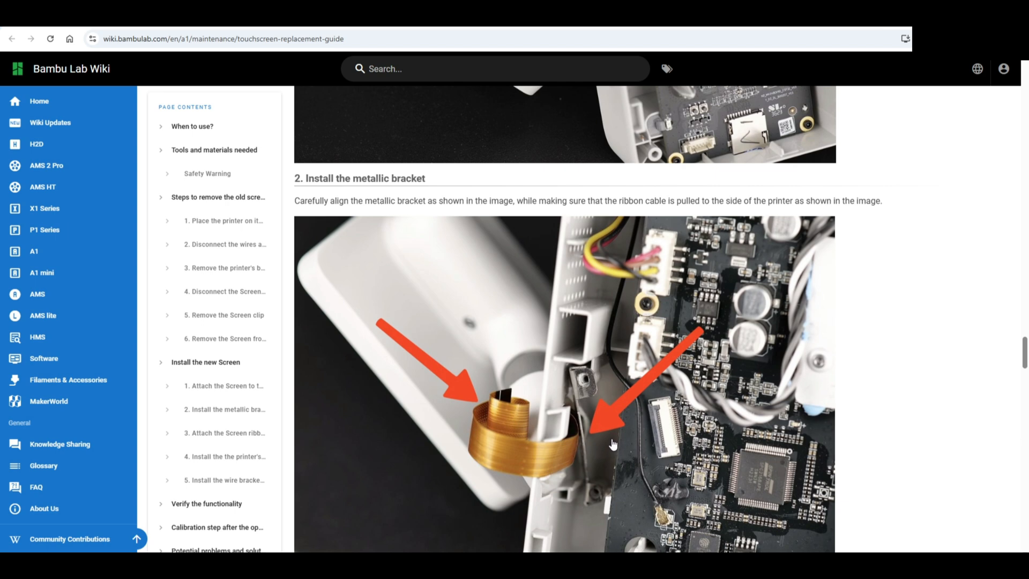
mouse_move(558, 431)
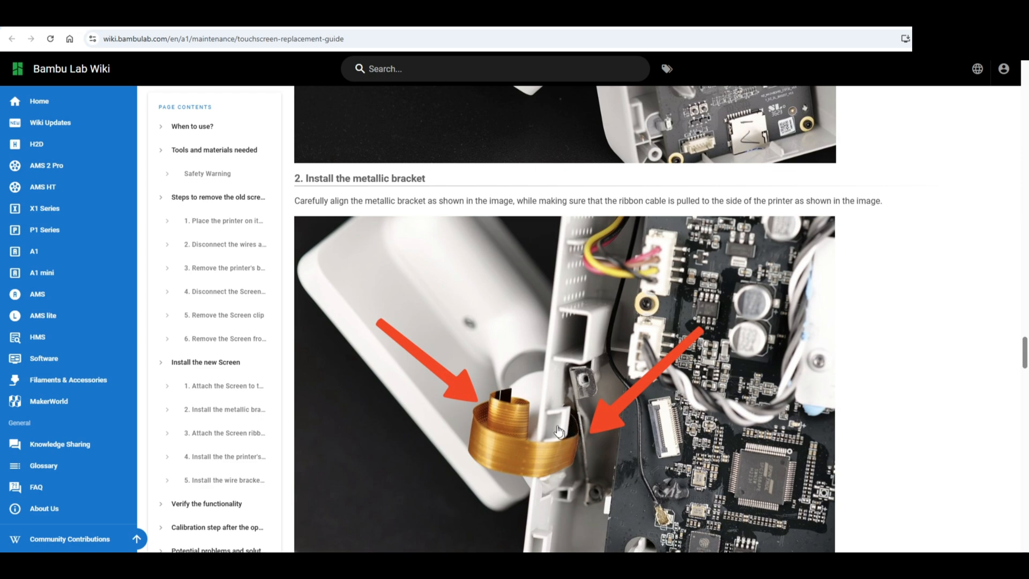
mouse_move(585, 395)
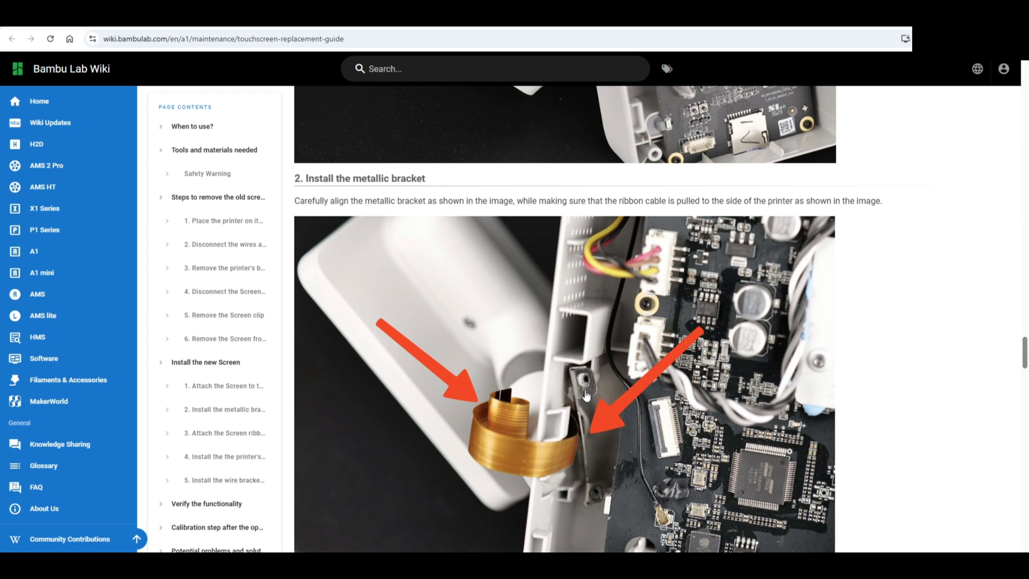
mouse_move(588, 476)
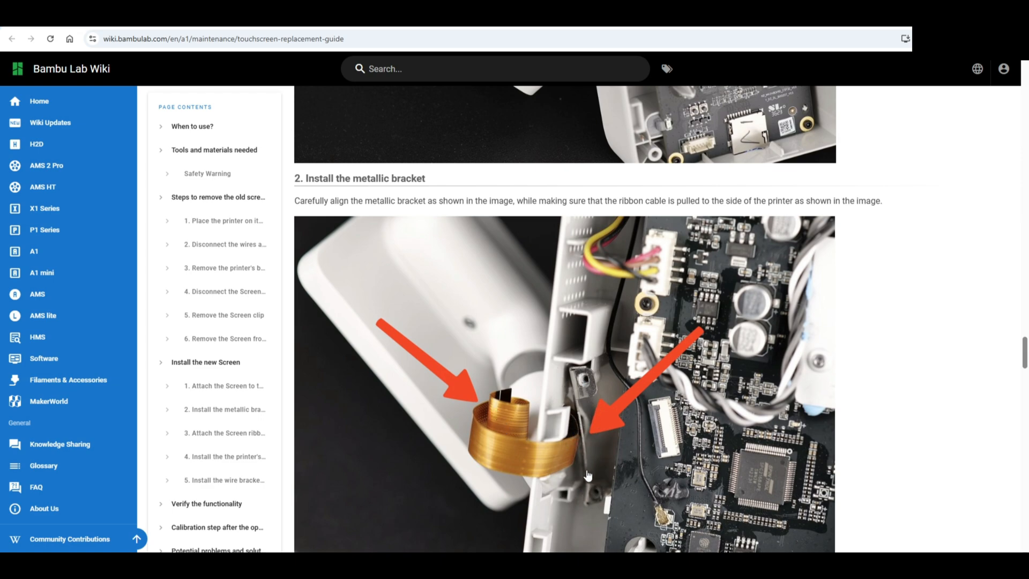
scroll("down", 3)
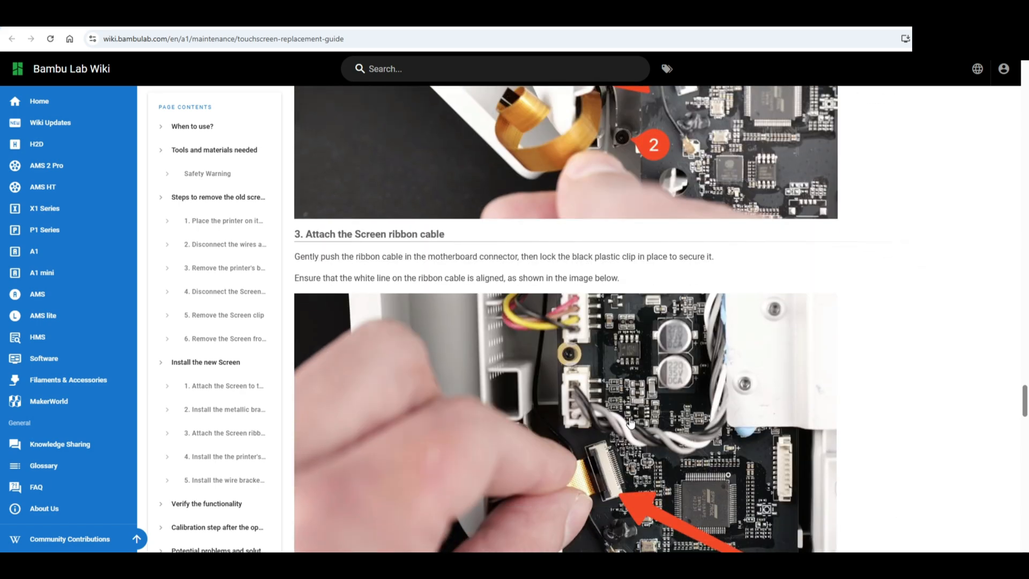
scroll("down", 3)
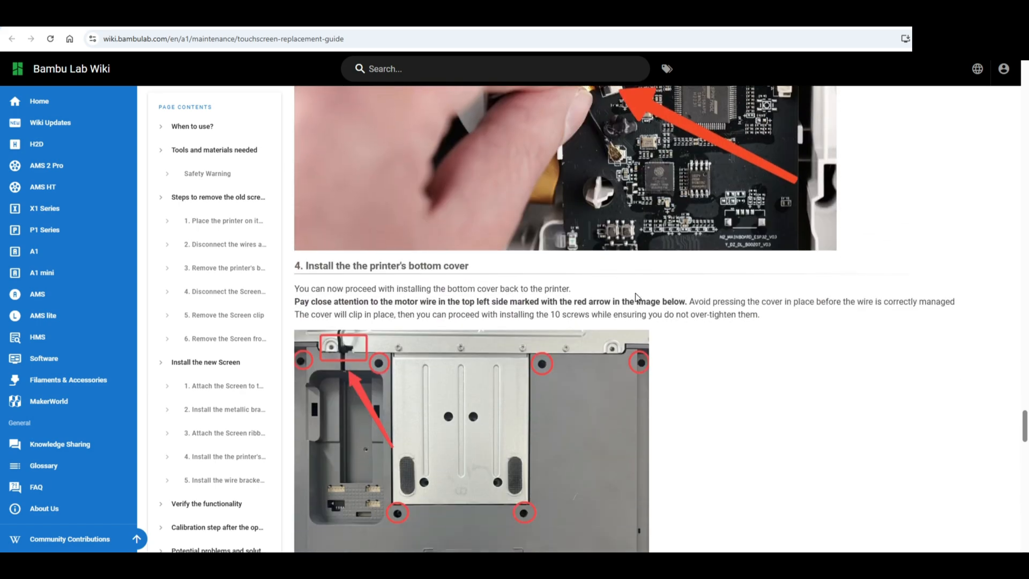
scroll("down", 3)
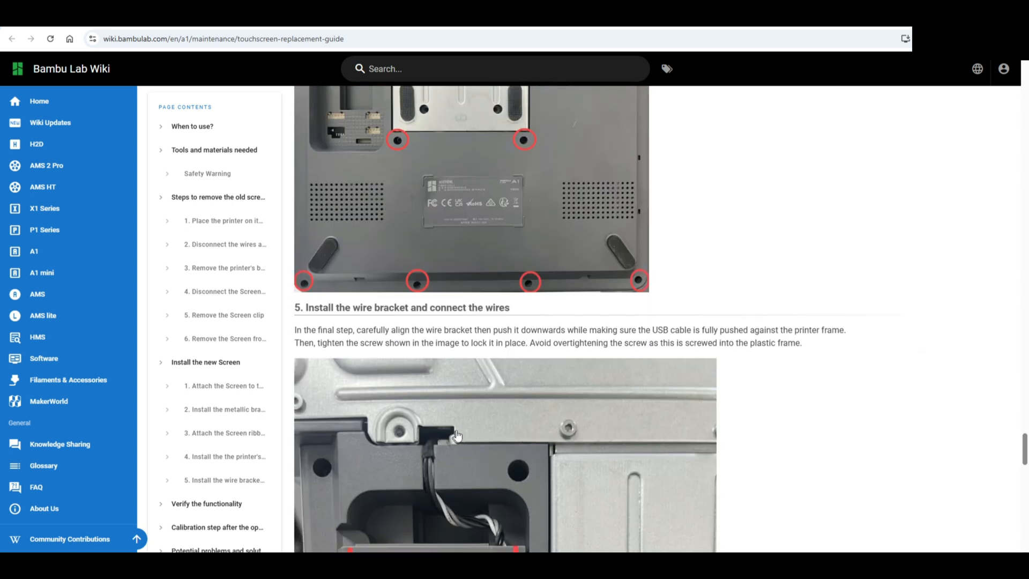
scroll("down", 3)
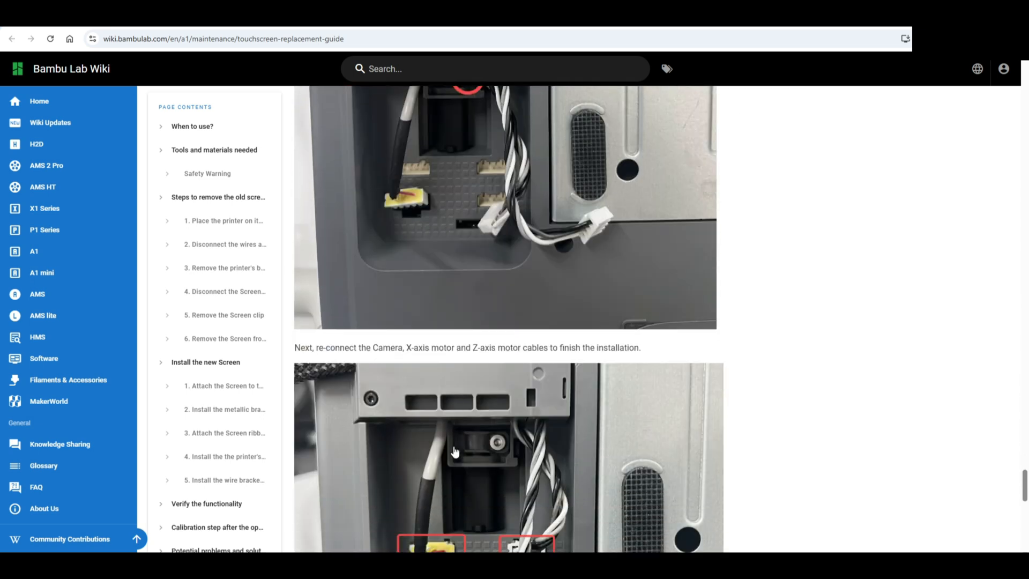
scroll("down", 3)
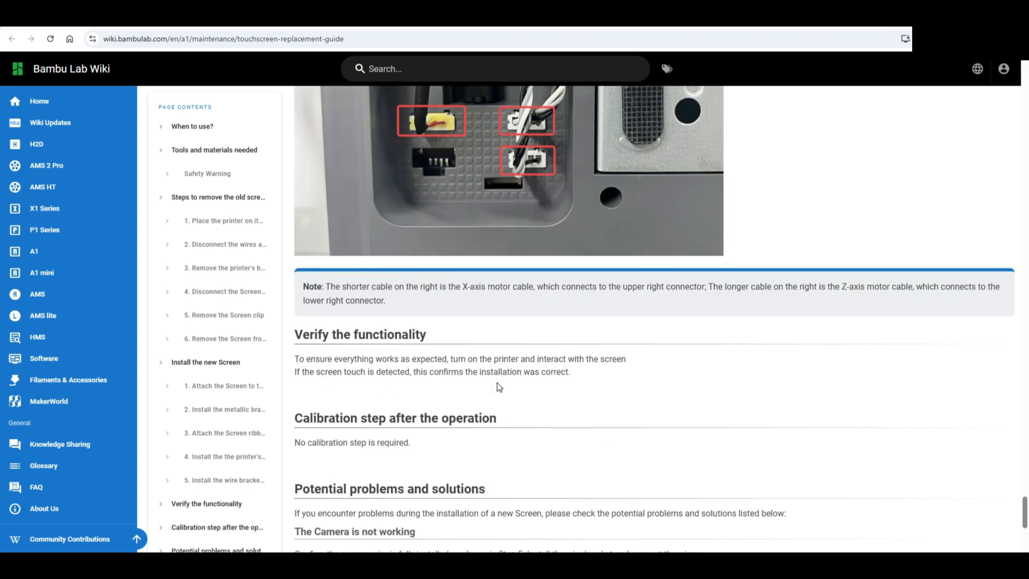
scroll("down", 3)
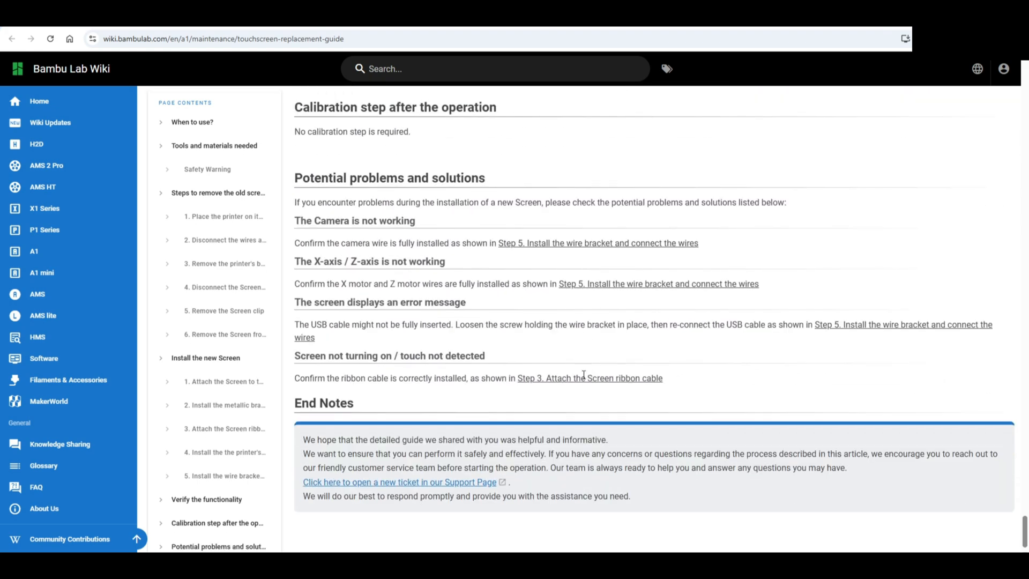
scroll("down", 3)
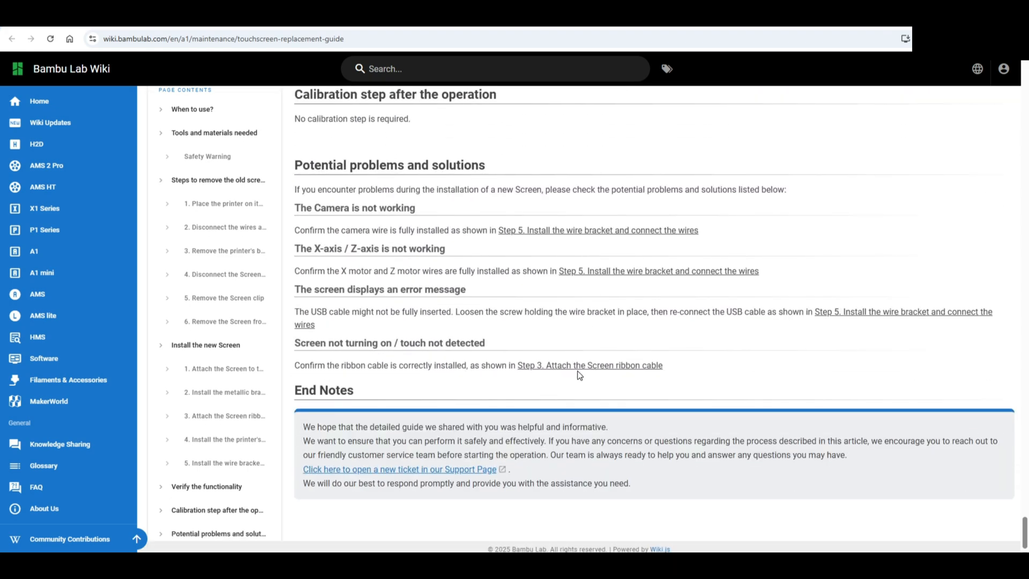